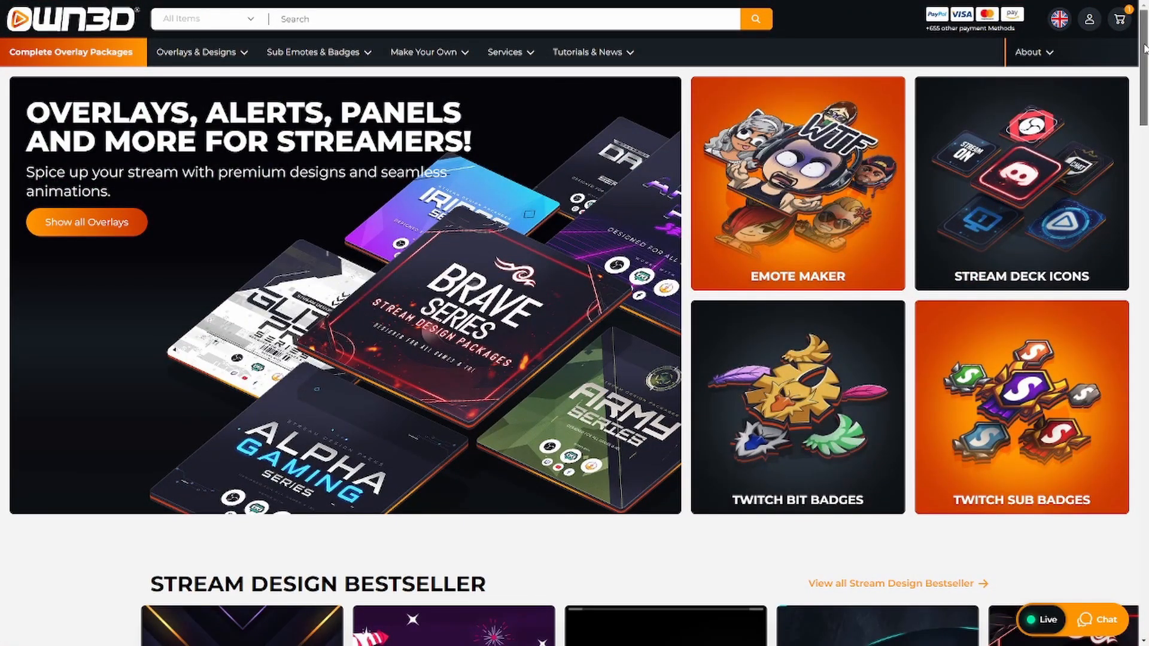
# - Scroll the OWN3D homepage past the stream design bestsellers to the Subscriber Emotes packs
pyautogui.scroll(-3)
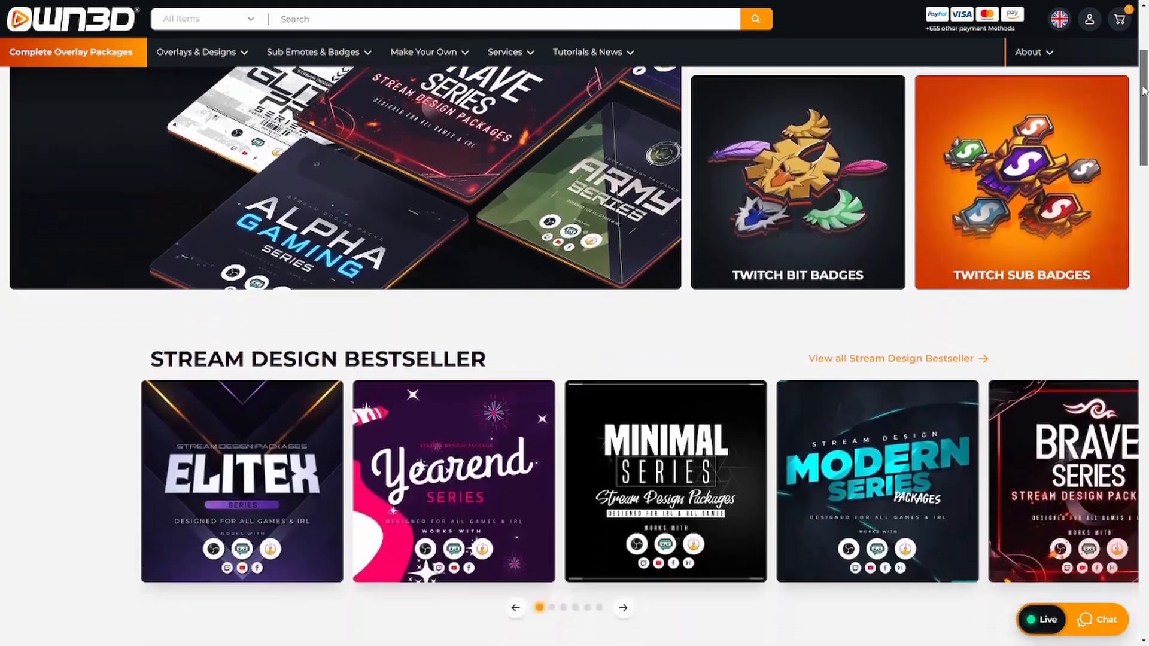
pyautogui.scroll(-3)
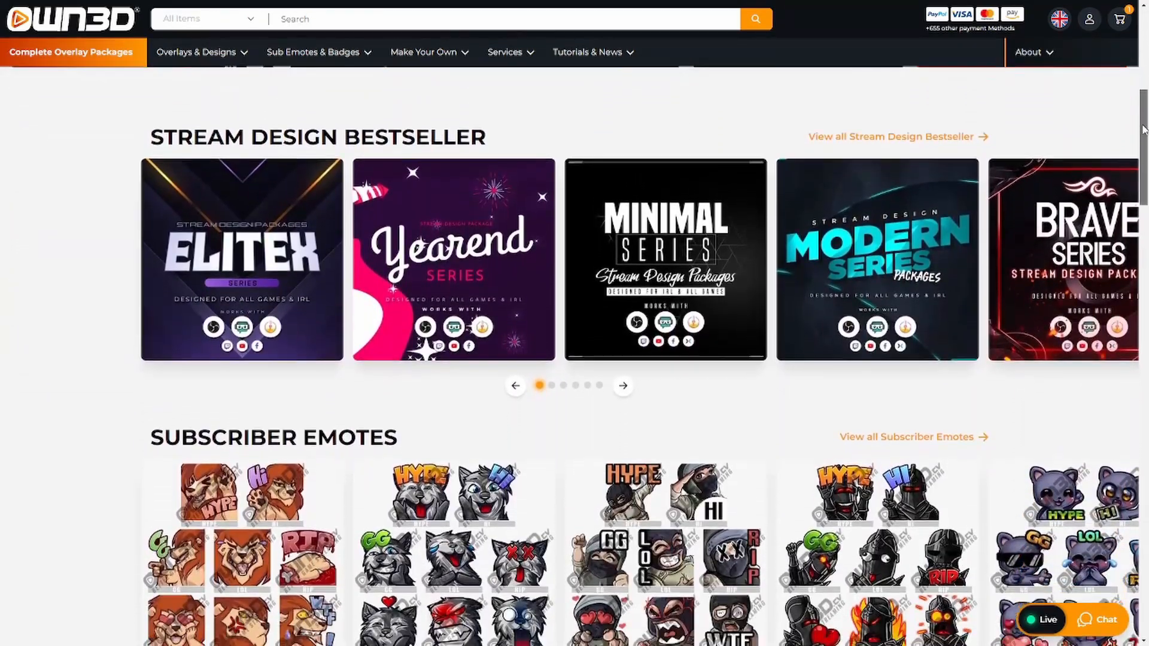
pyautogui.scroll(-3)
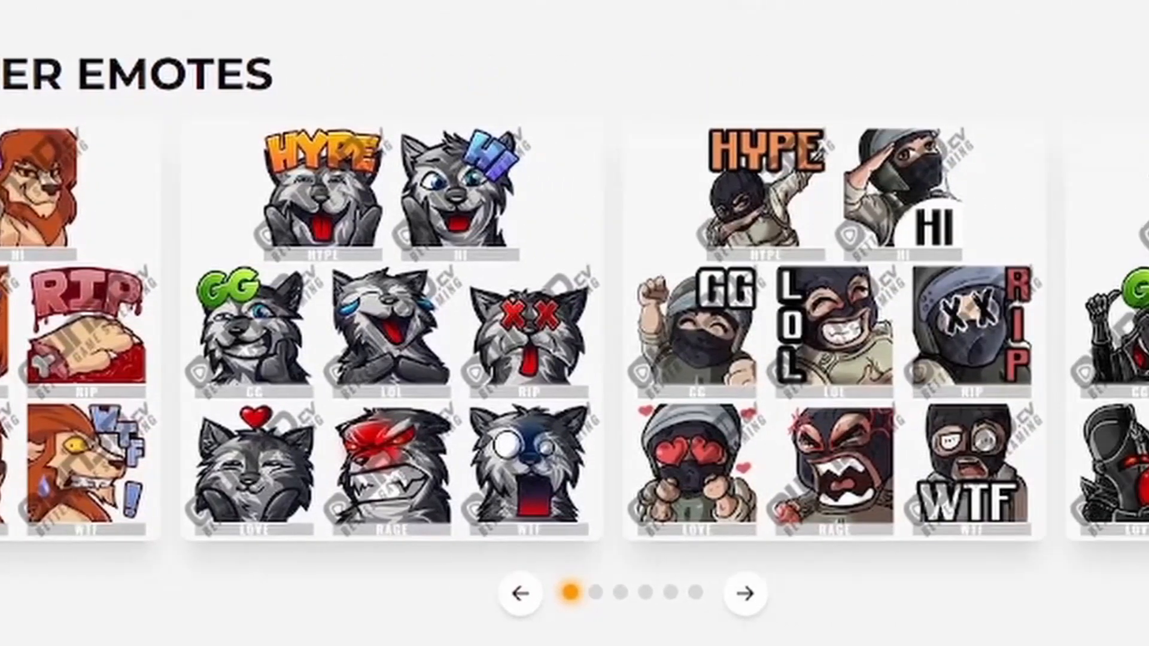
pyautogui.click(746, 592)
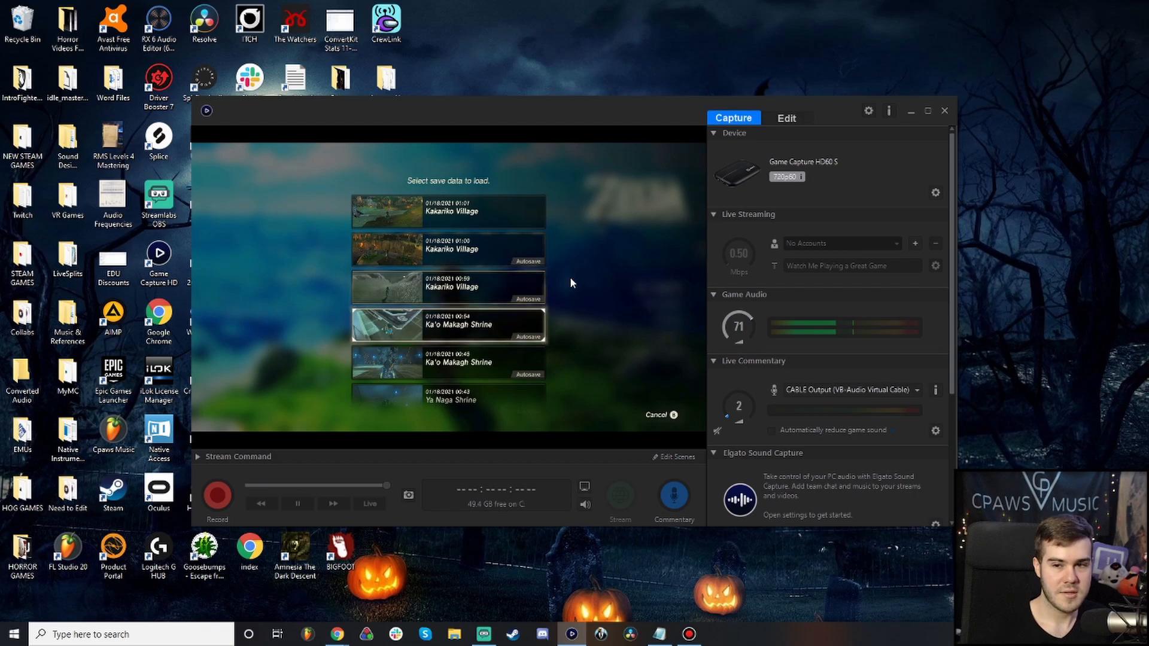
pyautogui.click(447, 249)
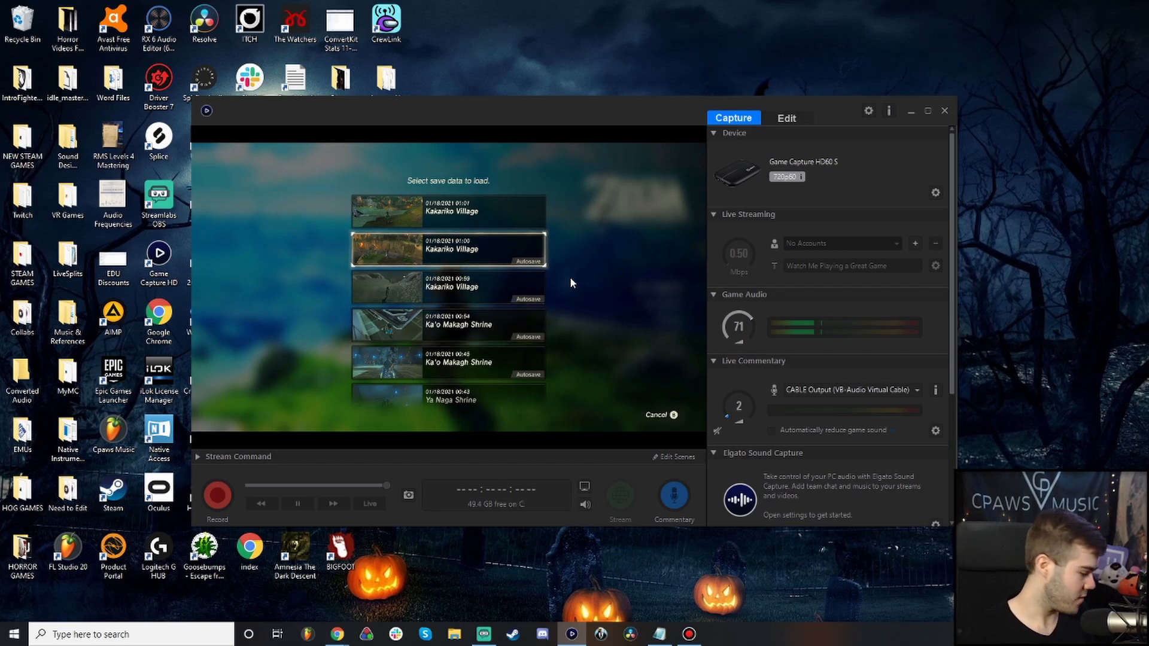
pyautogui.moveTo(649, 320)
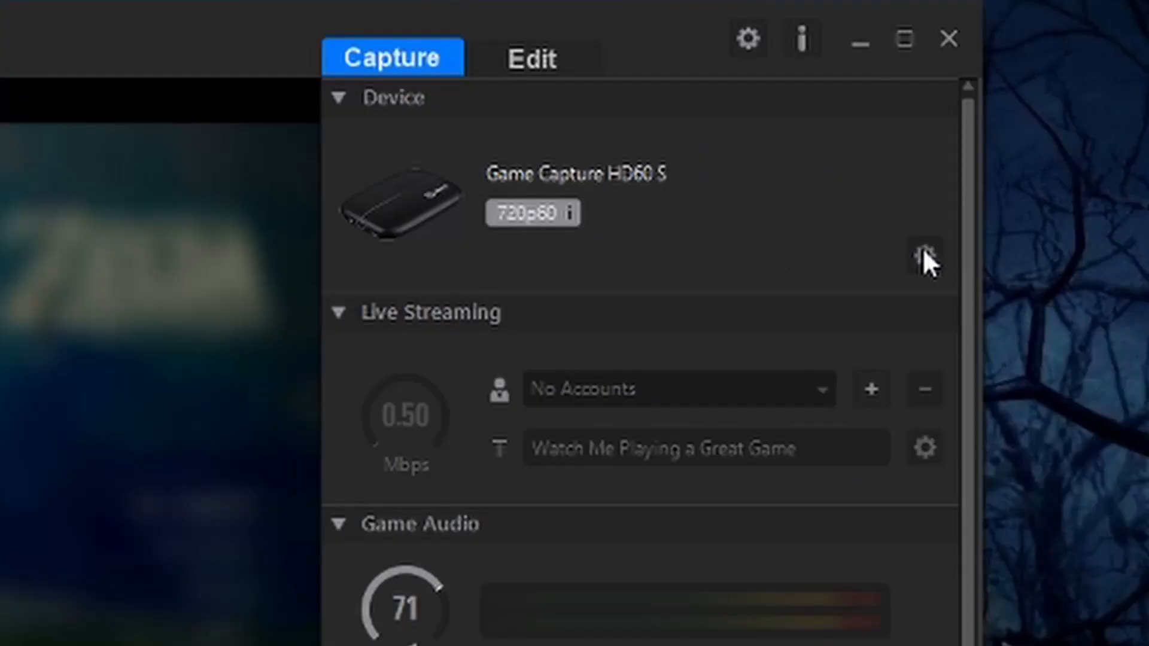
# - Review the HD60 S Capture, Picture and Audio settings: 720p at 60 fps, best quality
pyautogui.click(926, 259)
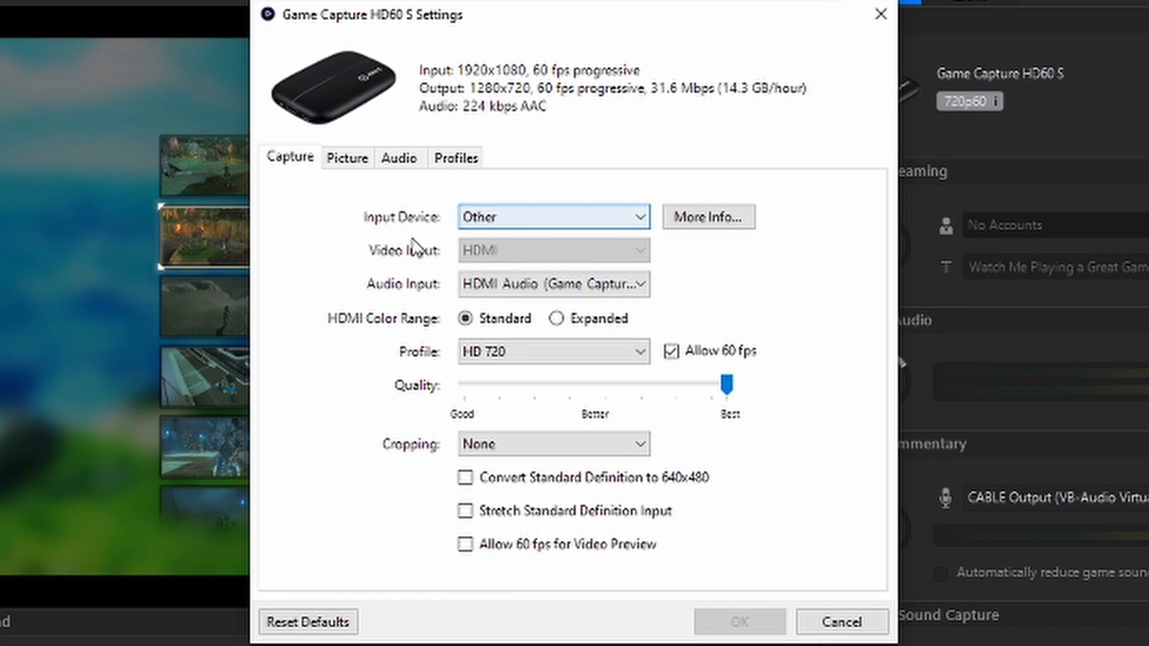
pyautogui.moveTo(445, 303)
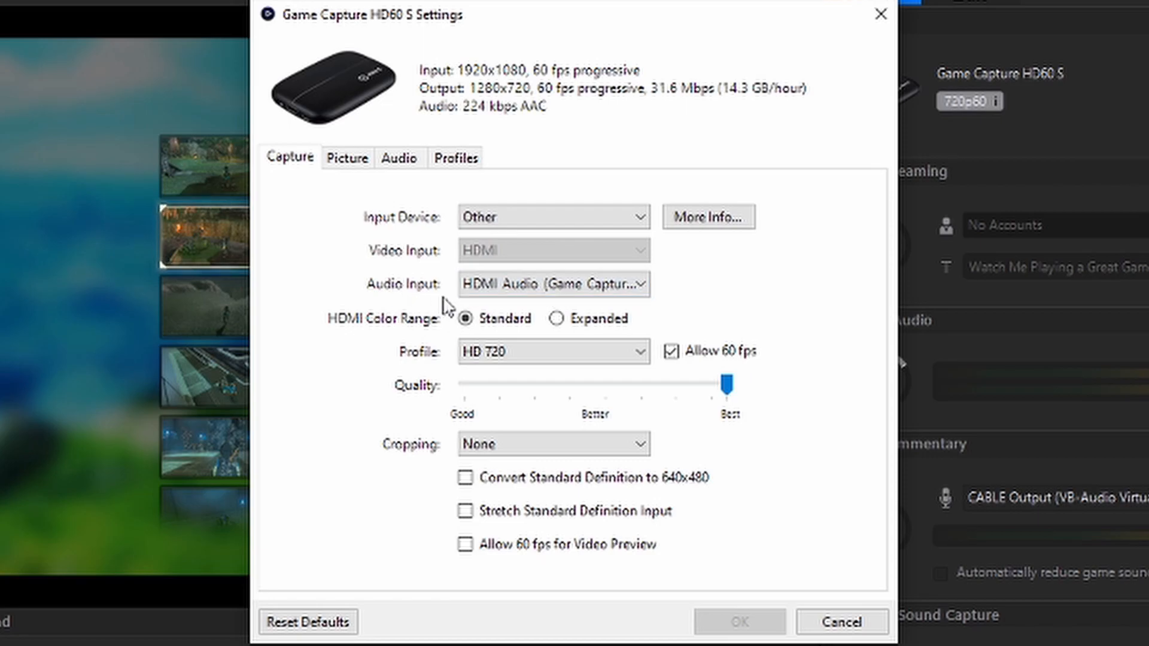
pyautogui.click(553, 351)
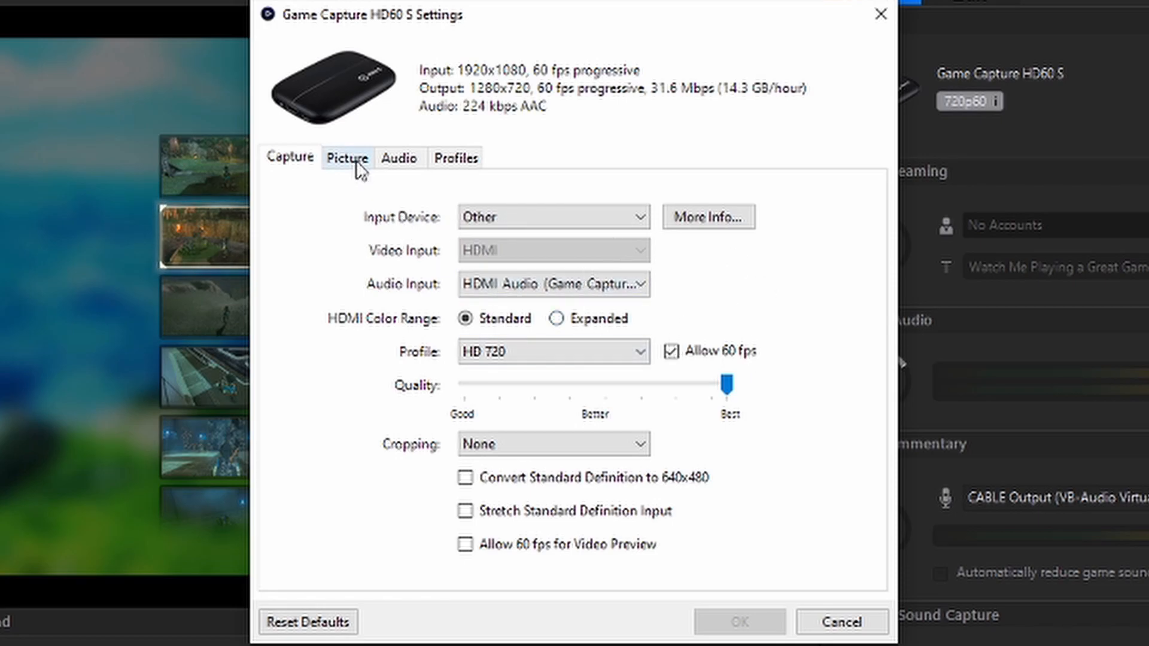
pyautogui.click(347, 157)
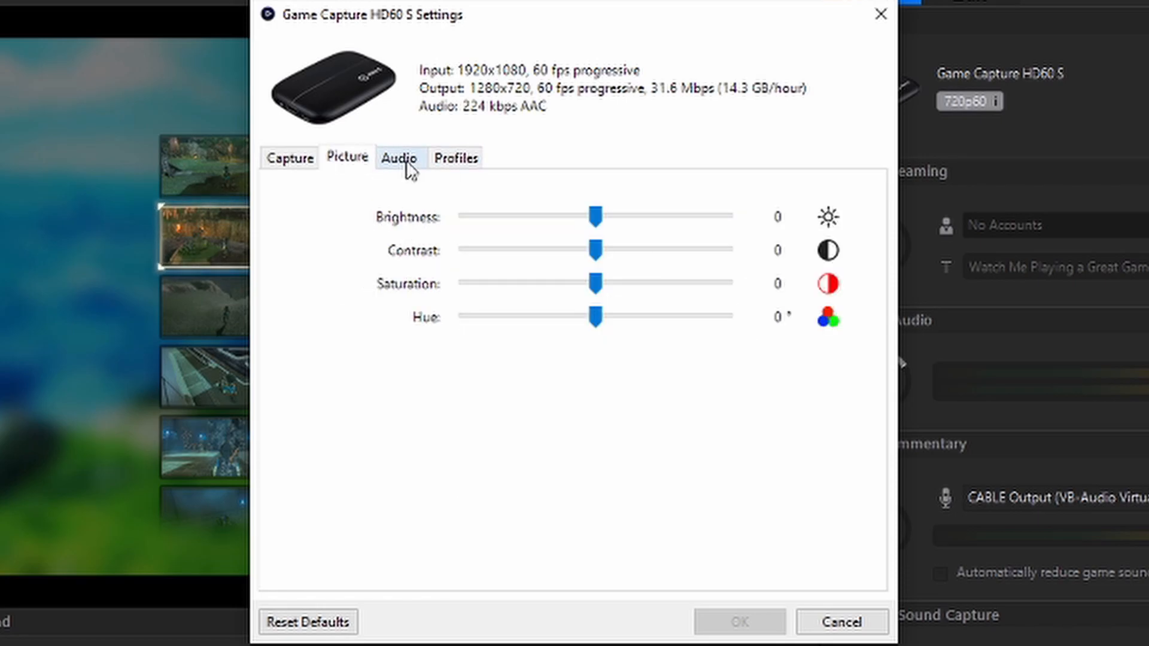
pyautogui.click(456, 157)
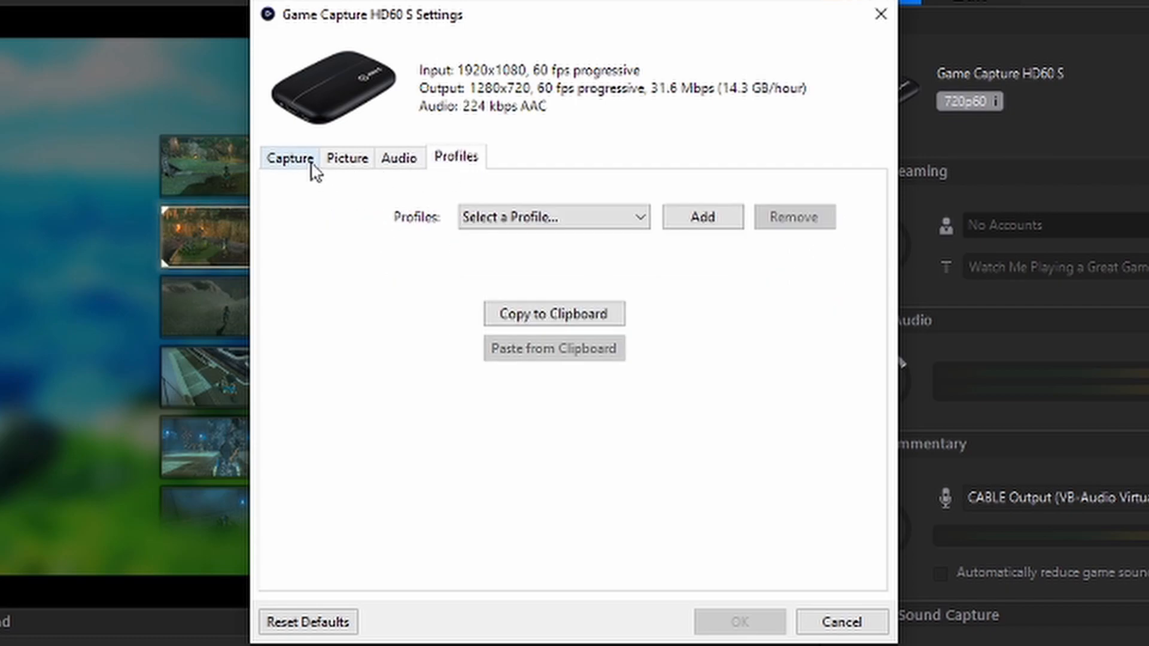
pyautogui.click(551, 217)
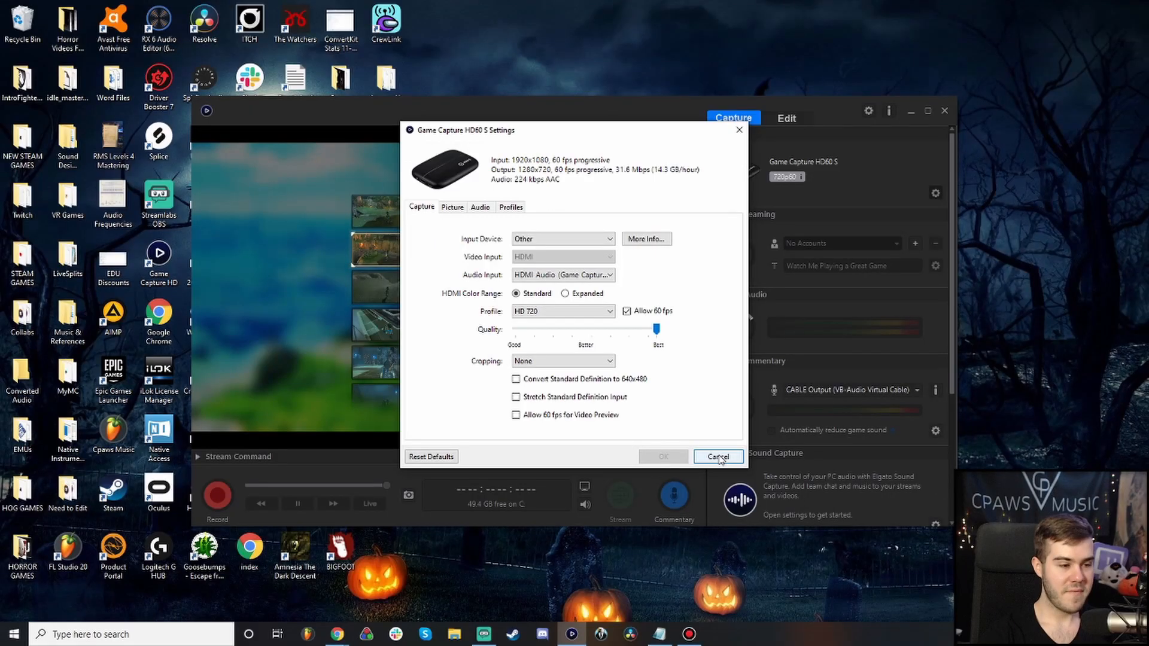
# - Cancel the HD60 S settings dialog unchanged and right-click the preview for Enter Full Screen
pyautogui.click(717, 457)
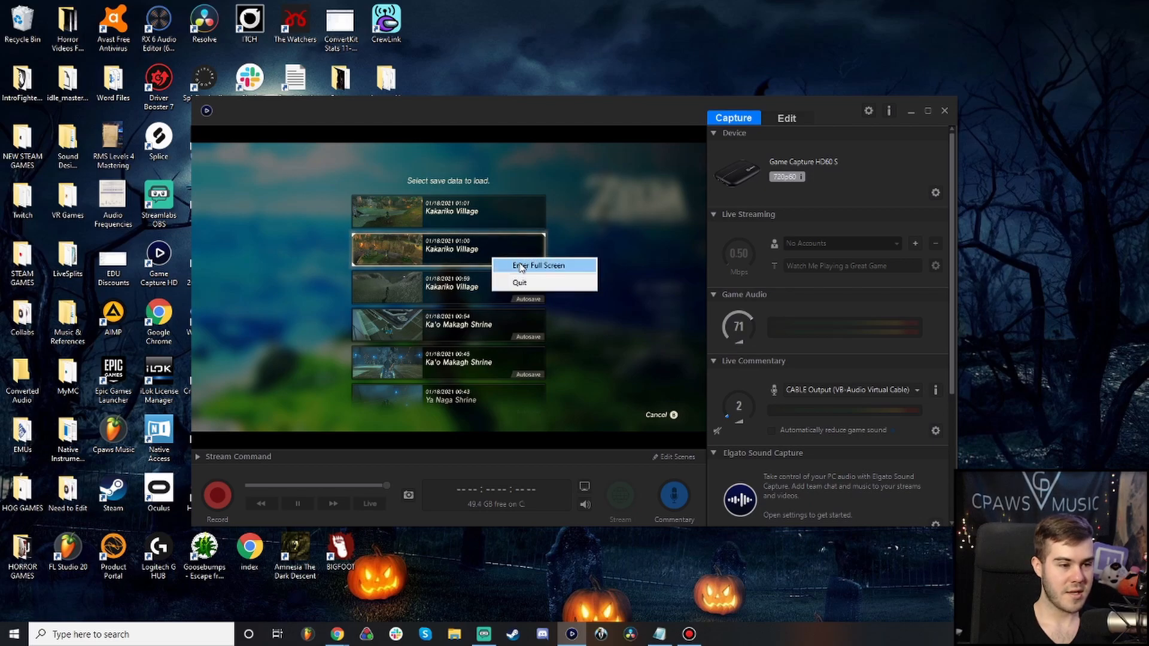
pyautogui.click(541, 265)
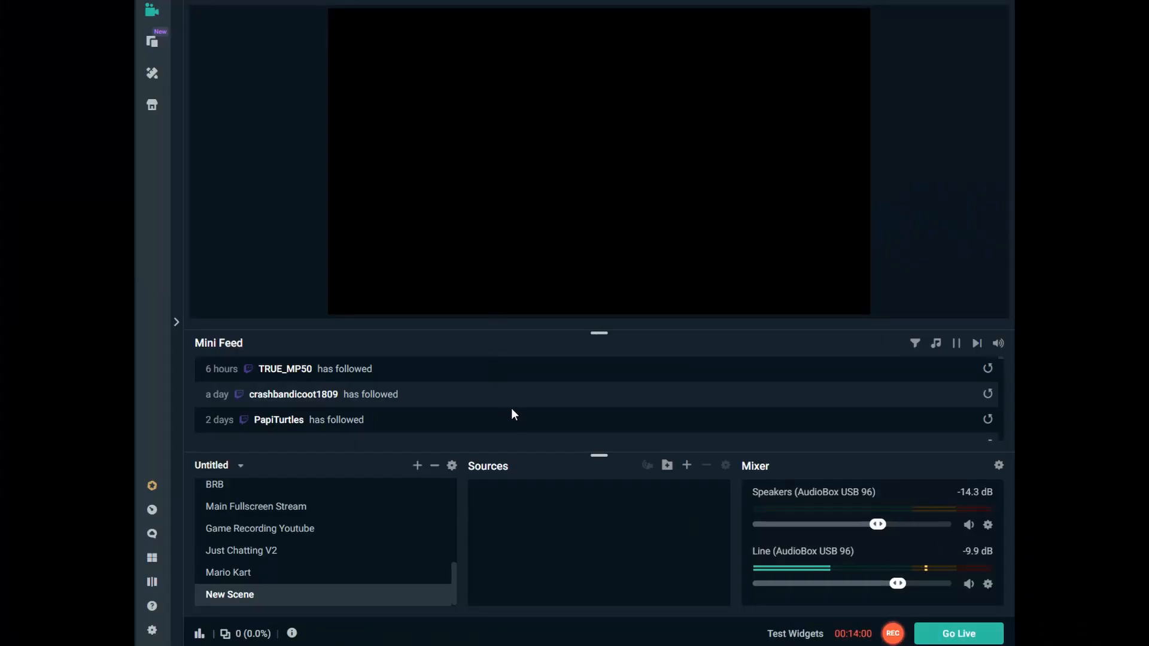
pyautogui.moveTo(550, 410)
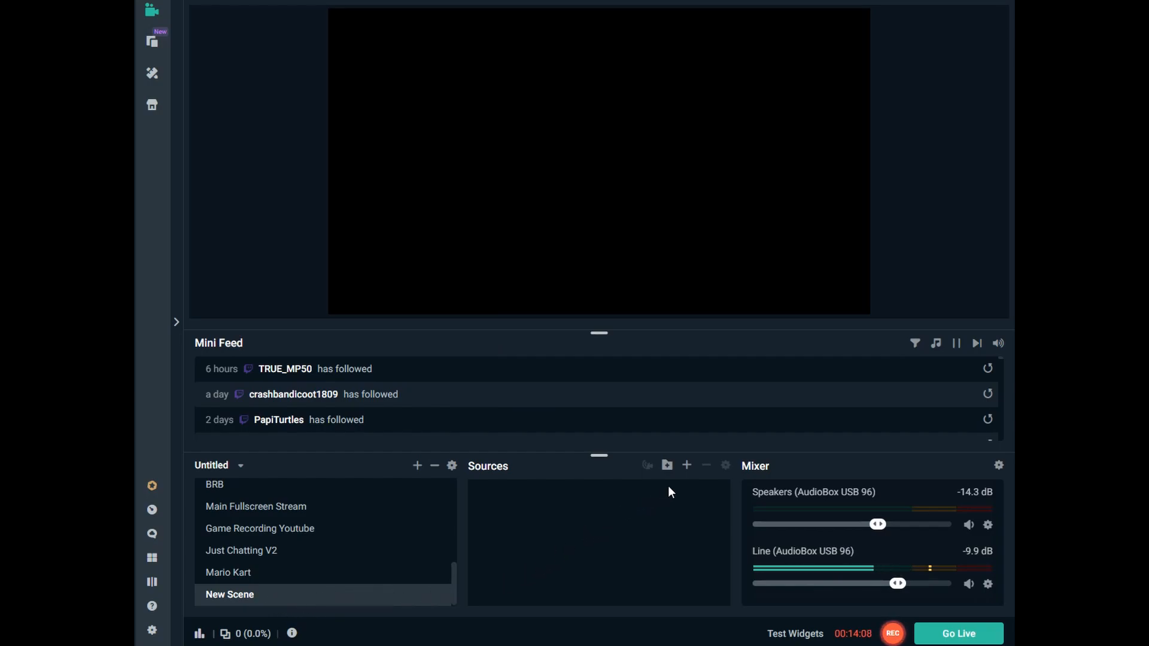
pyautogui.moveTo(686, 465)
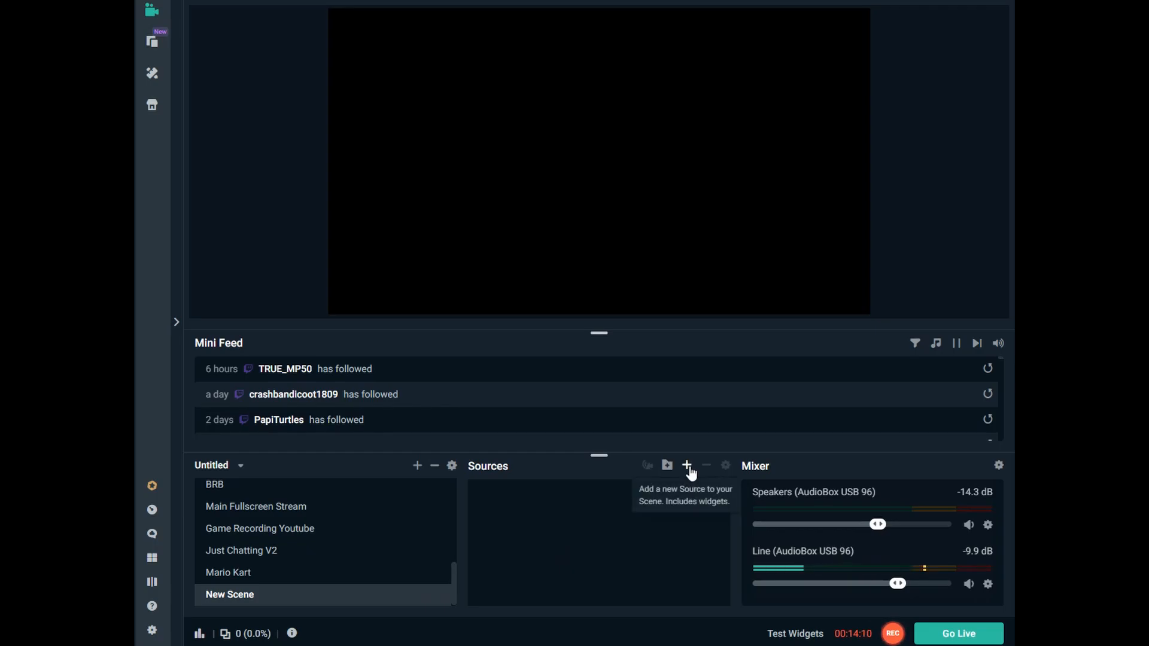
# - Add a brand-new Window Capture source to New Scene named 'Elgato Game Capture'
pyautogui.click(687, 465)
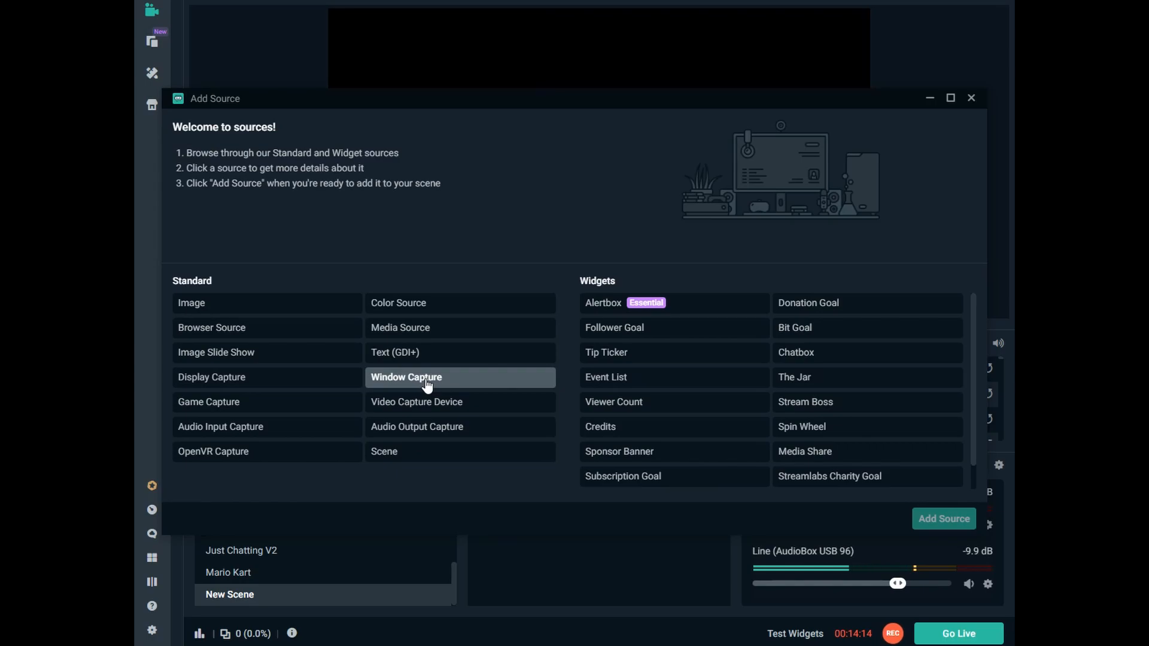
pyautogui.click(406, 376)
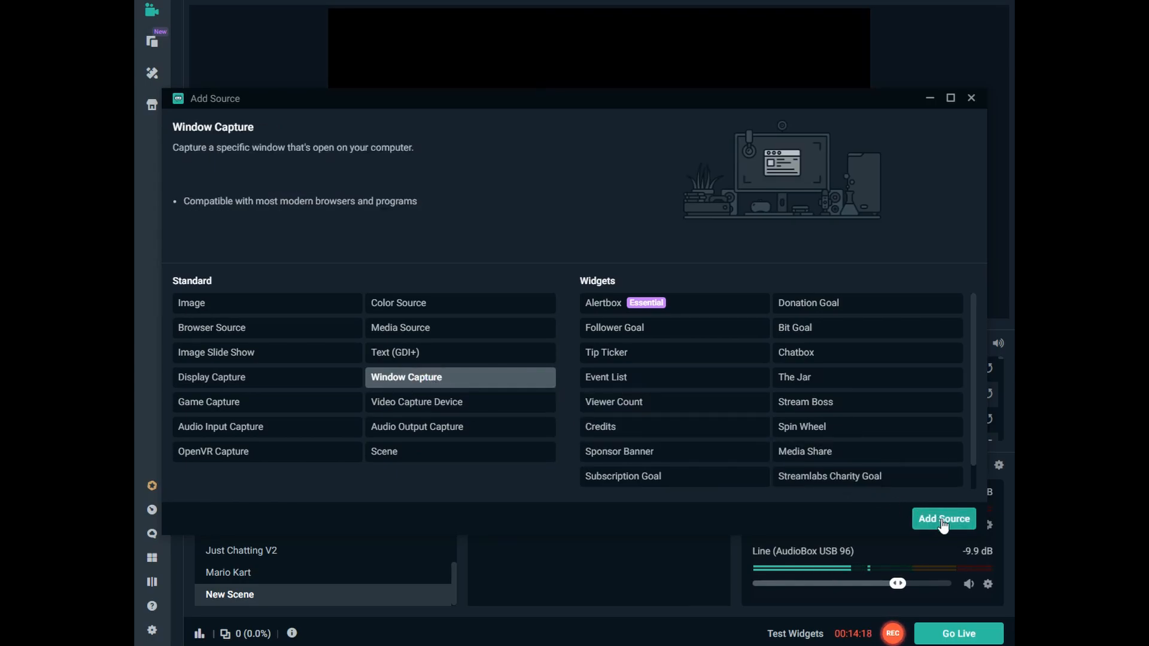
pyautogui.click(944, 519)
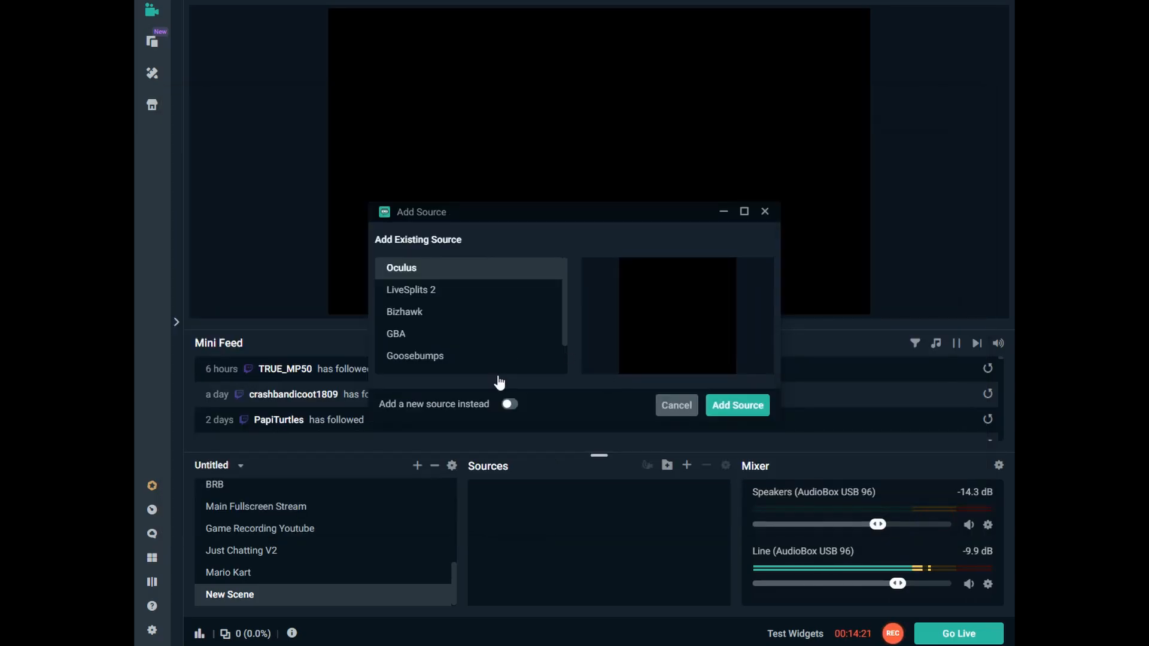
pyautogui.click(510, 404)
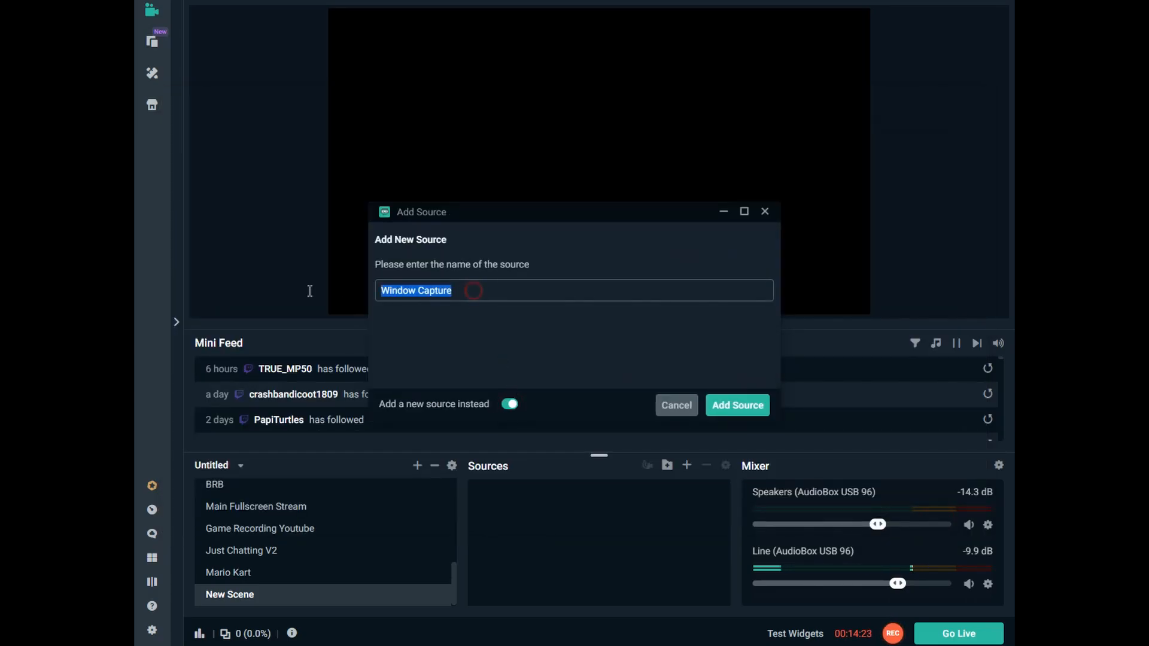
pyautogui.write('Elgato')
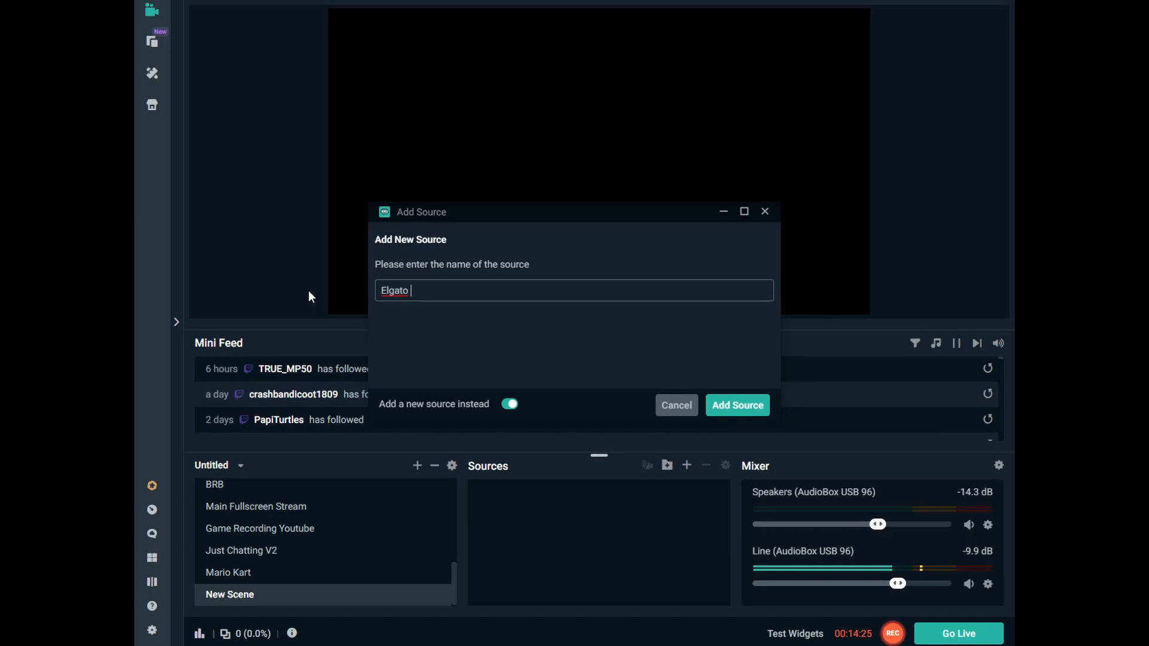
pyautogui.write('Game Capture')
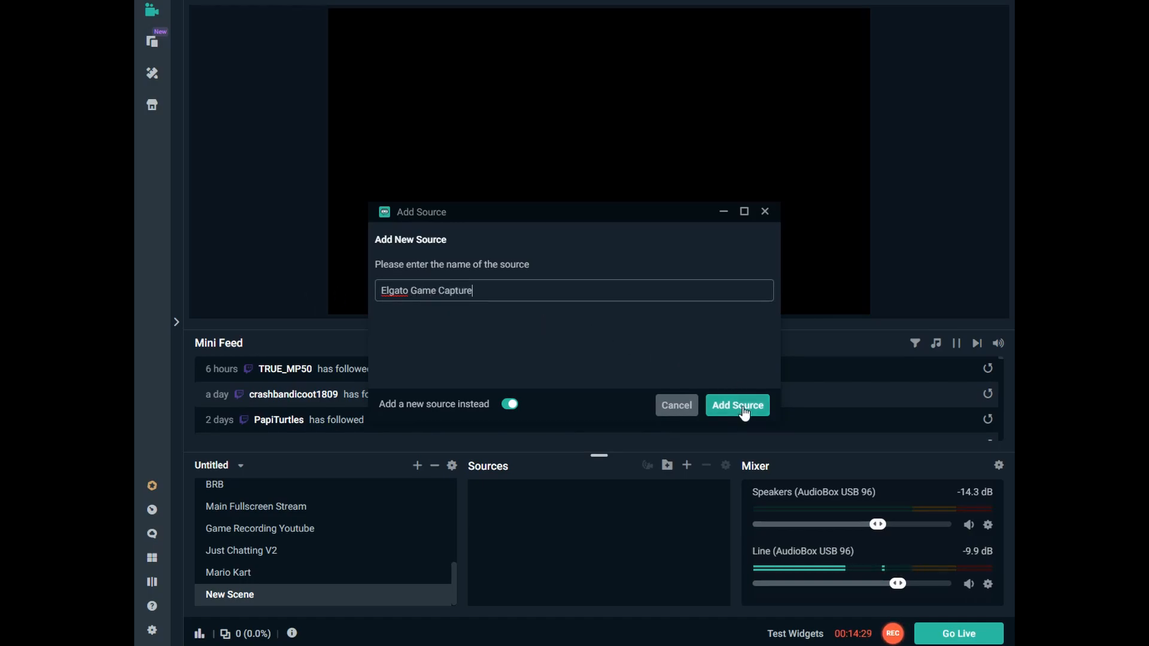
# - Point the Elgato Game Capture source at the [GameCapture.exe]: Game Capture HD window
pyautogui.click(737, 405)
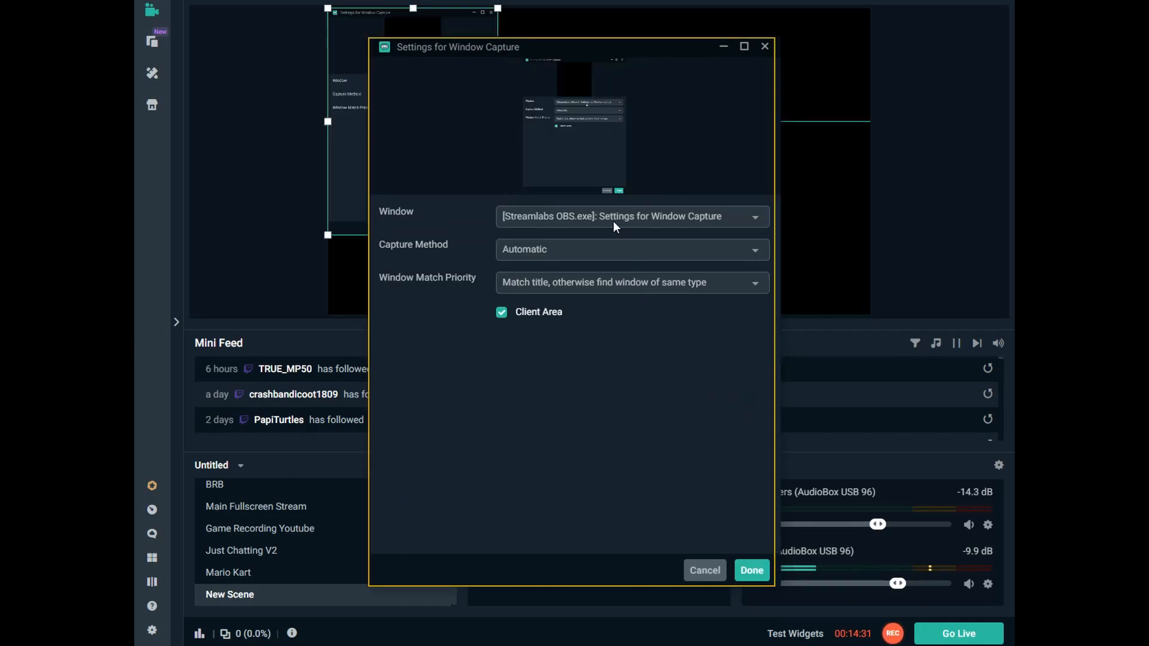
pyautogui.click(630, 215)
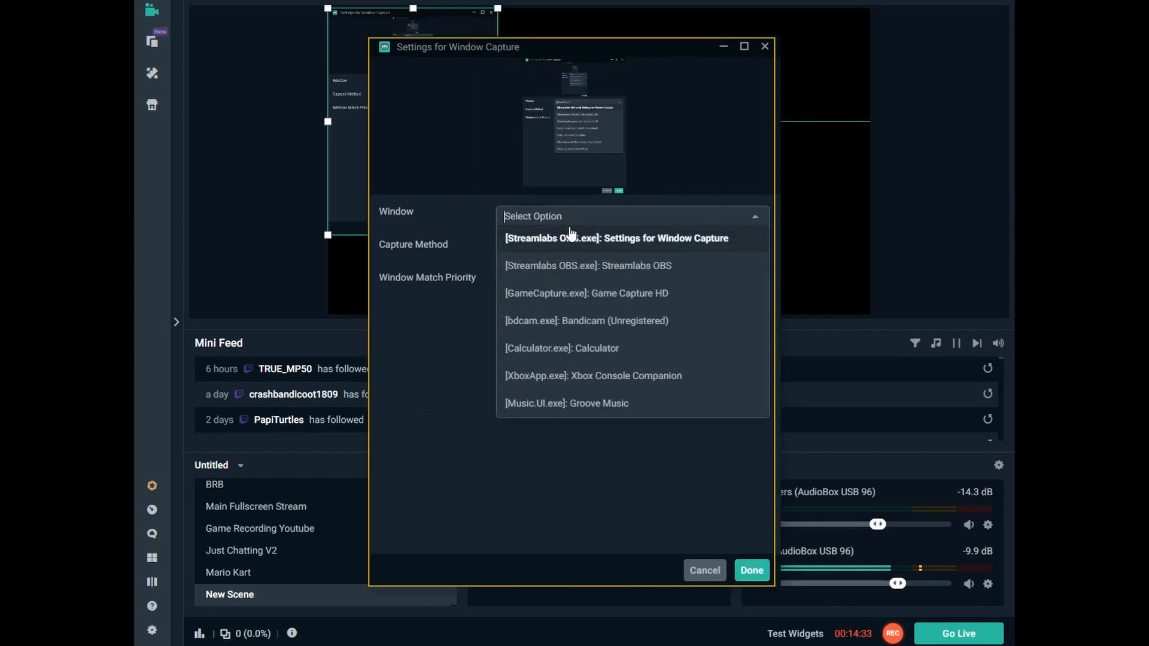
pyautogui.moveTo(587, 294)
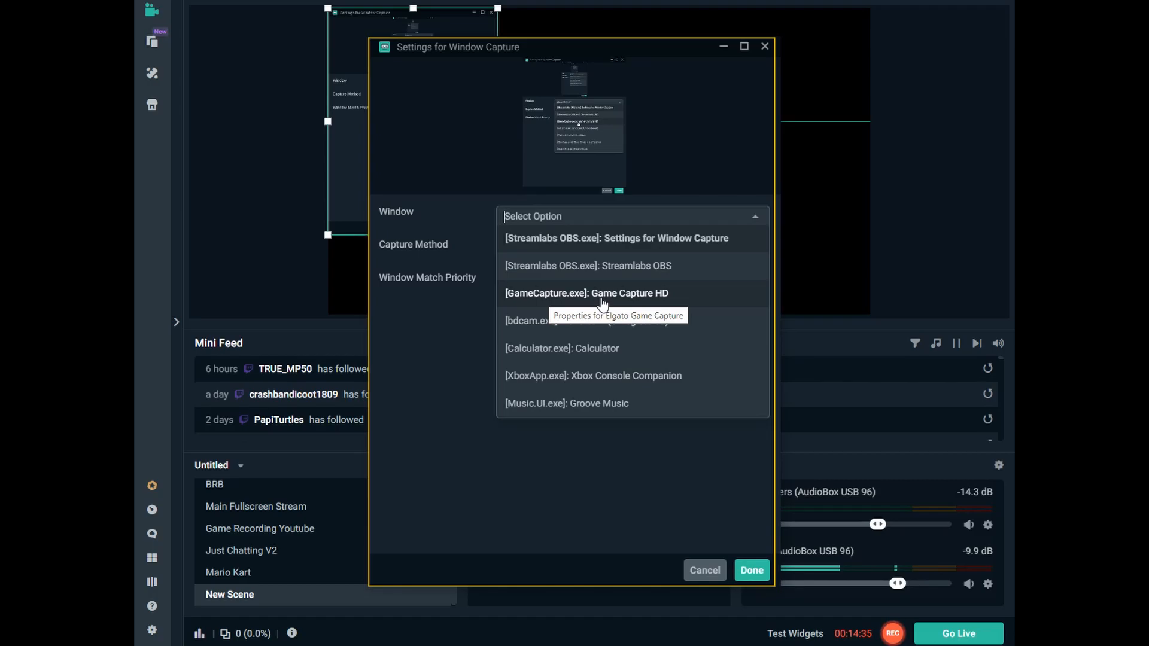
pyautogui.click(585, 293)
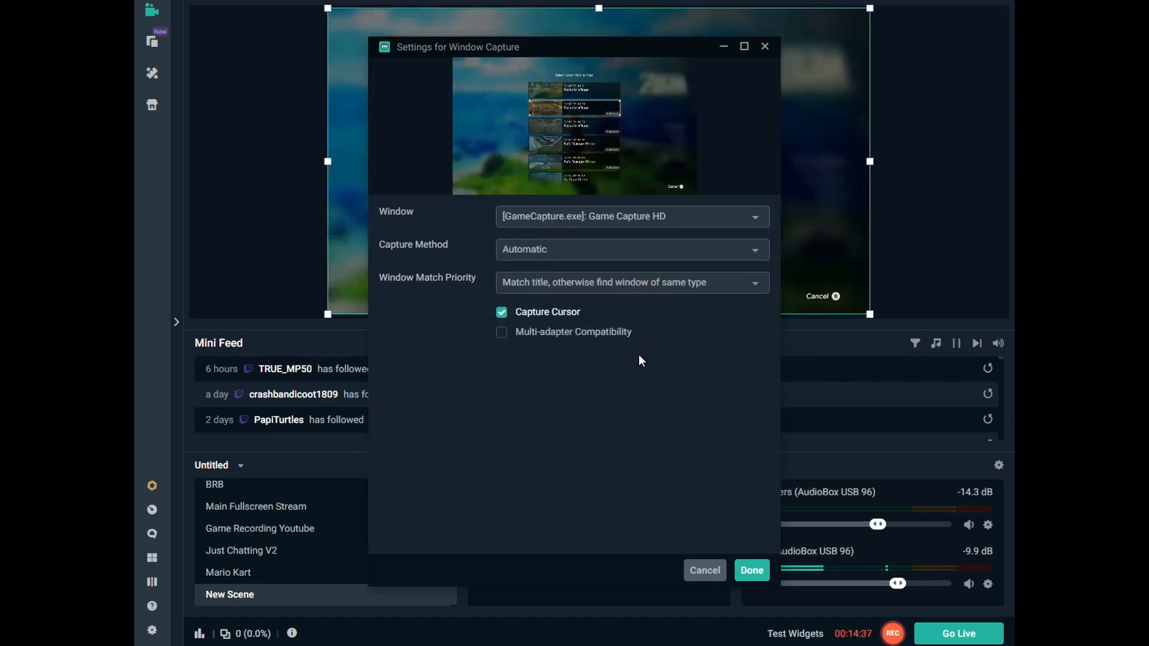
pyautogui.click(752, 570)
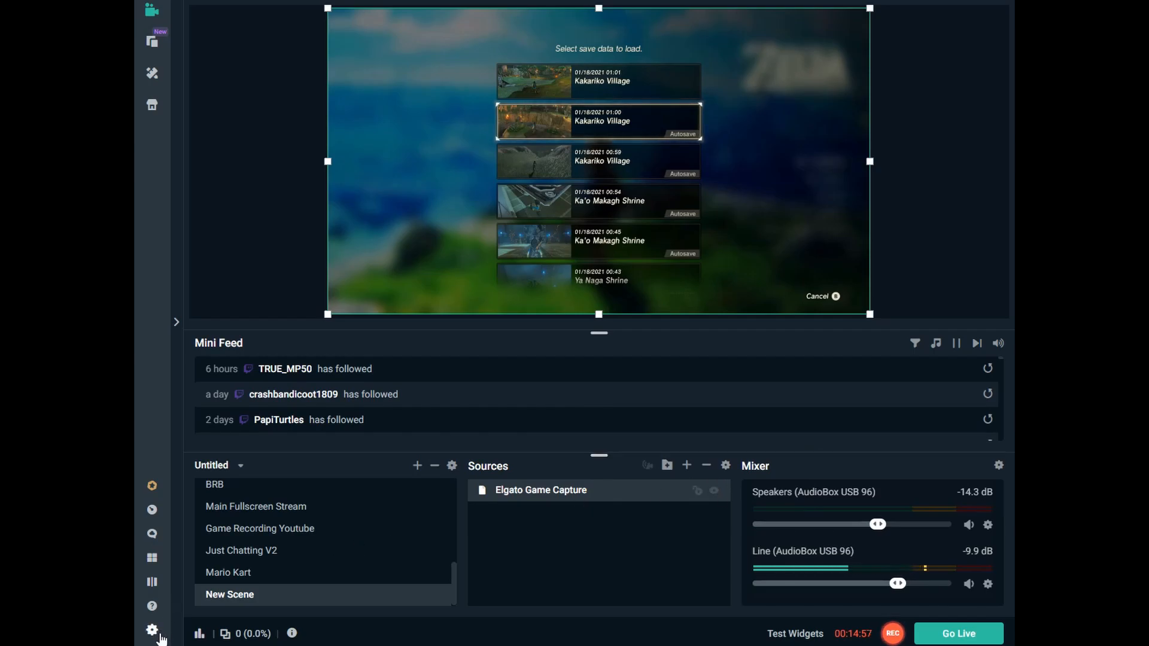
pyautogui.click(151, 630)
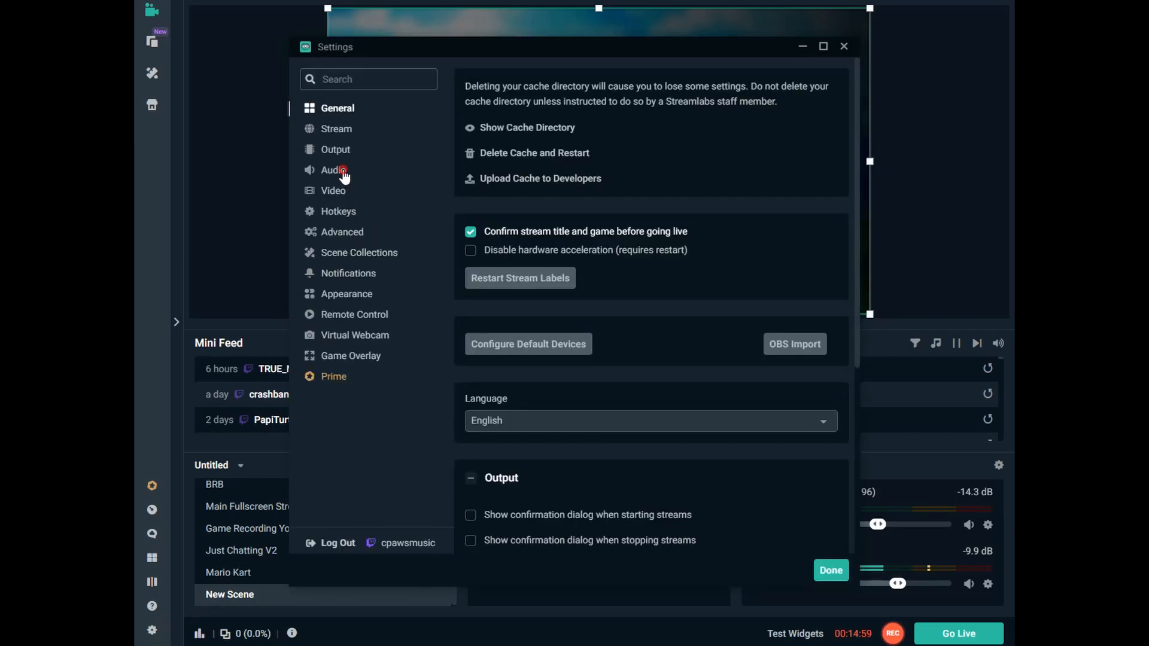
pyautogui.click(333, 170)
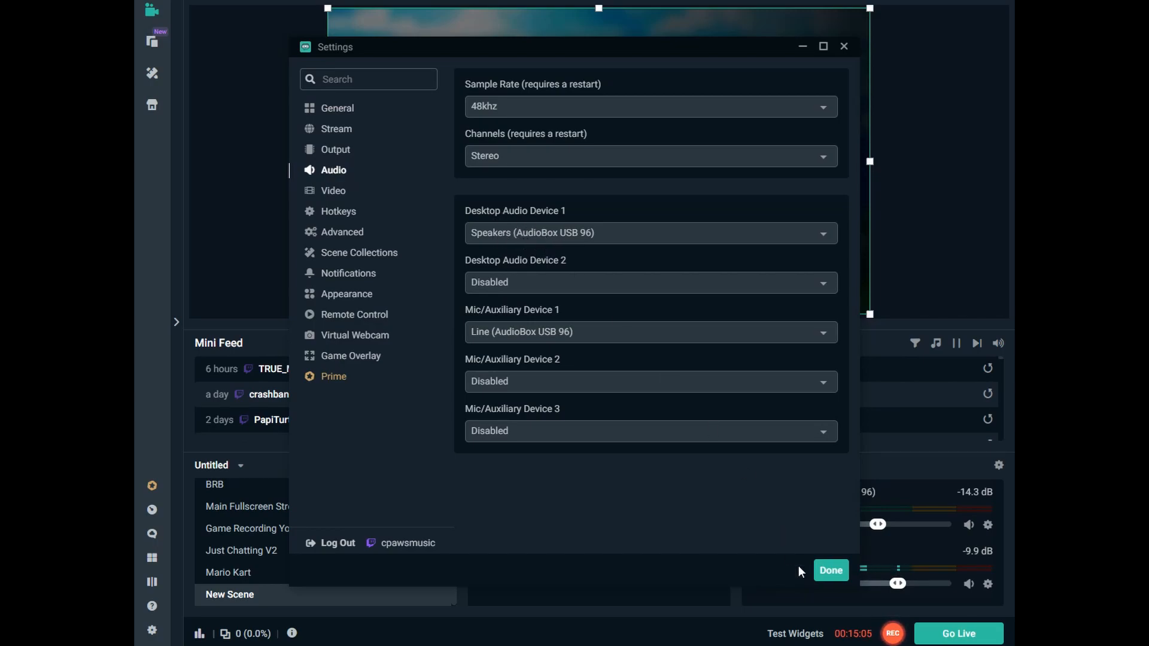
pyautogui.click(830, 570)
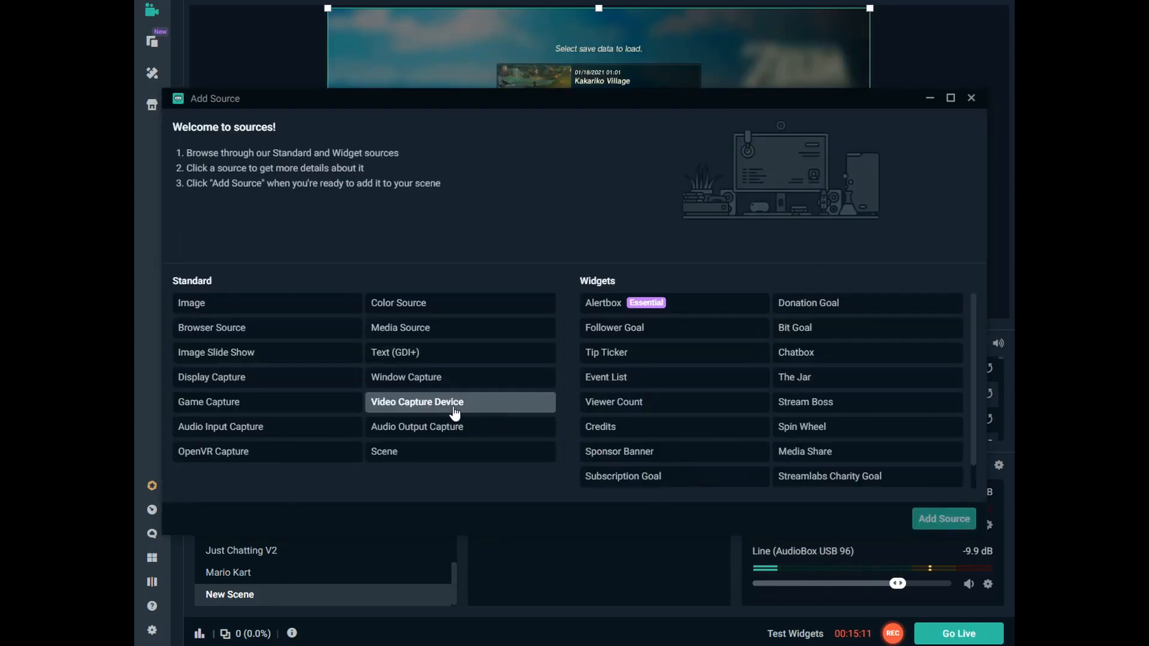
# - Add the existing c920 webcam and drag it into the game feed's bottom-right corner
pyautogui.click(417, 401)
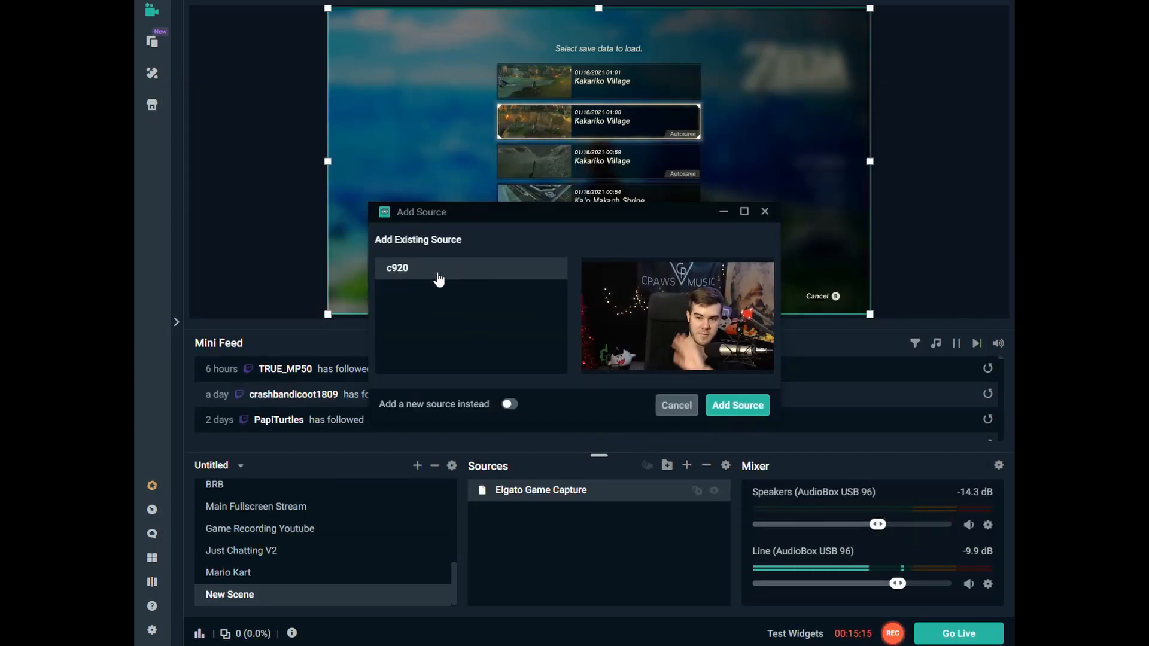
pyautogui.click(737, 405)
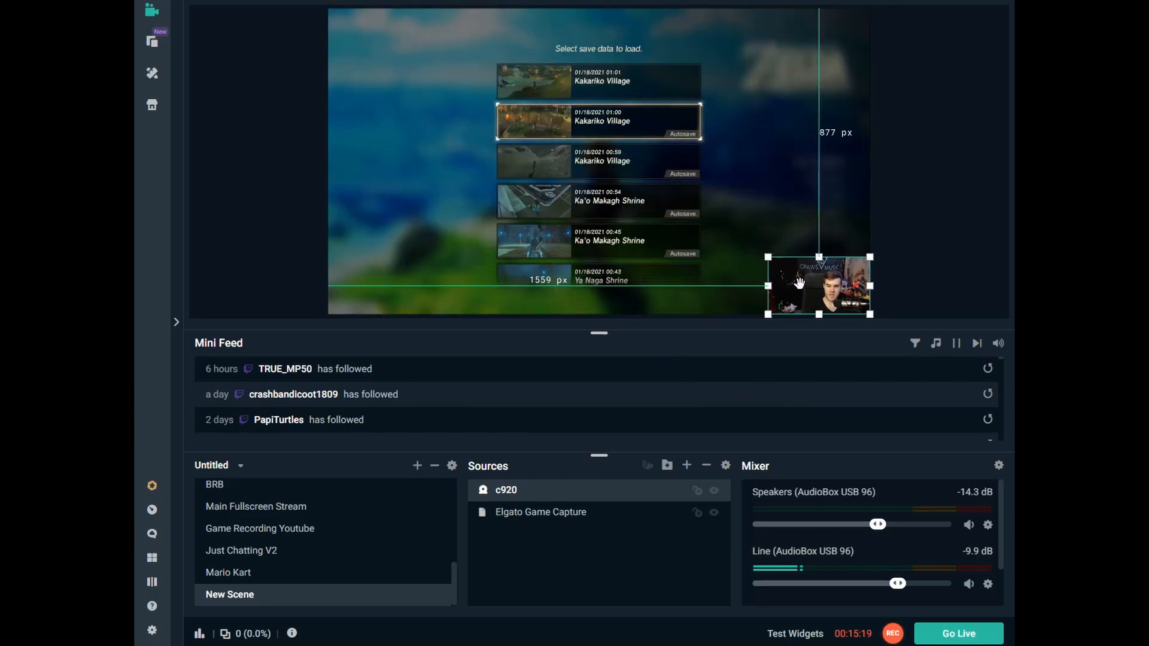
pyautogui.moveTo(819, 286); pyautogui.dragTo(379, 286)
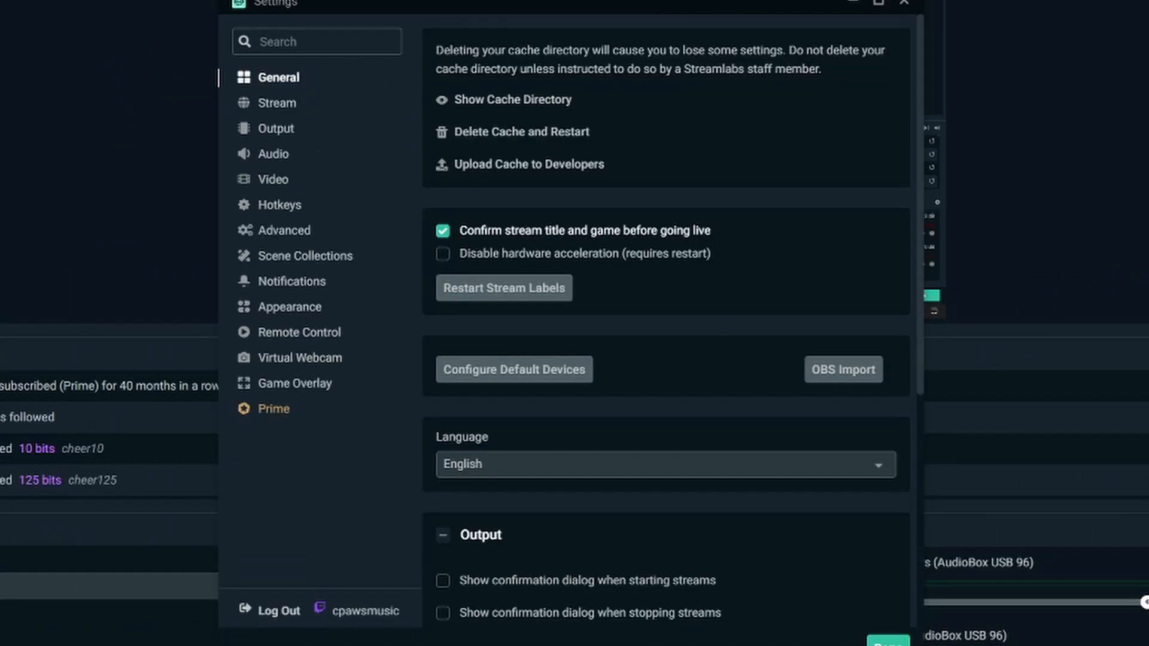
# - Show Stream Destinations, with Twitch logged in and Facebook and YouTube unlinked
pyautogui.click(276, 103)
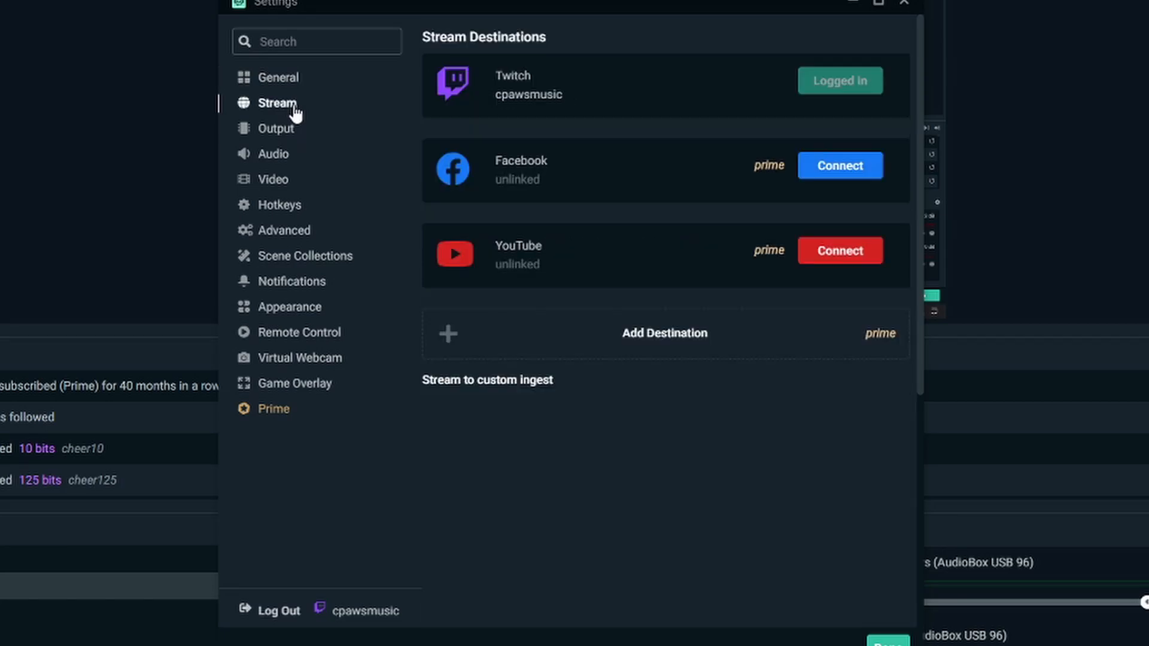
pyautogui.moveTo(736, 94)
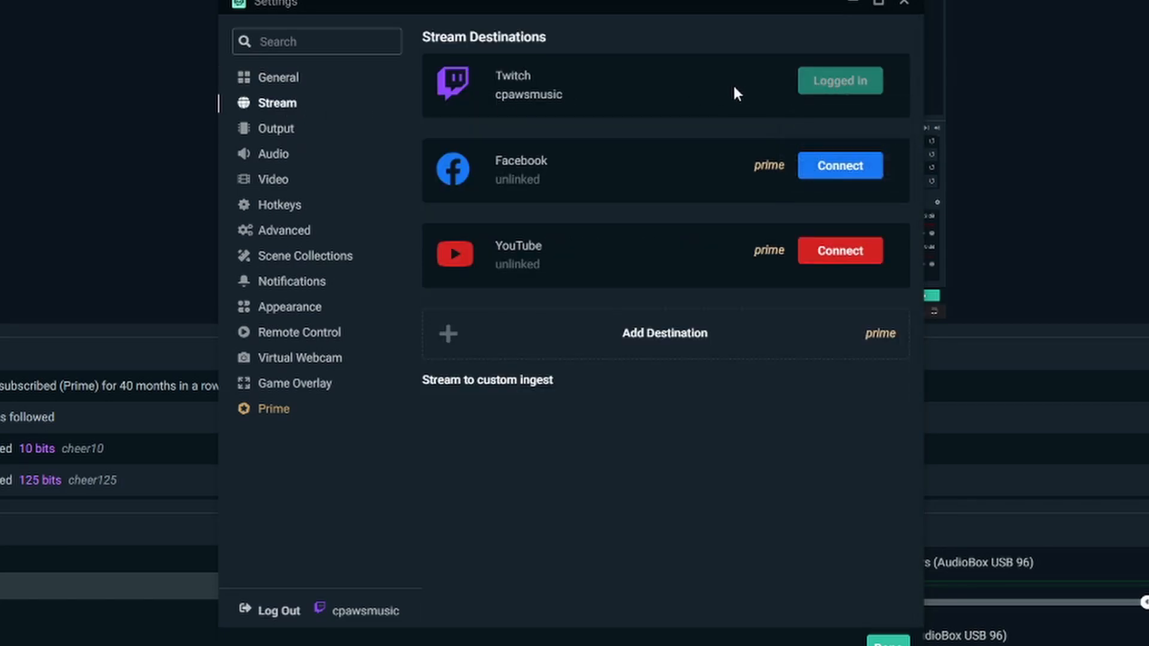
pyautogui.moveTo(719, 93)
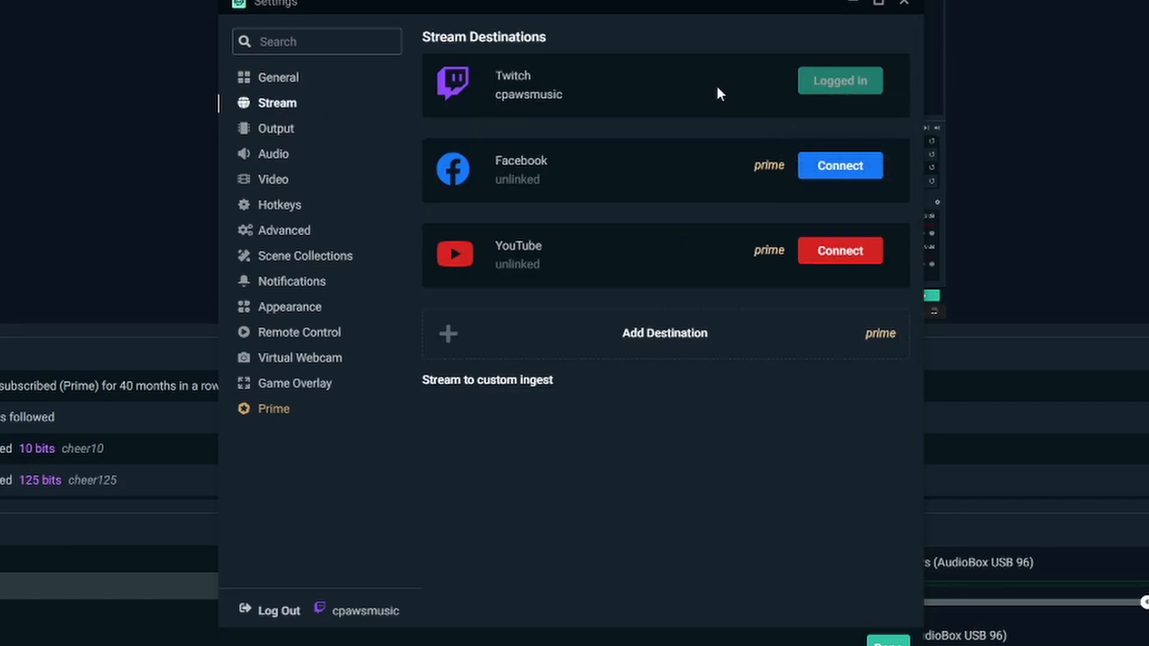
pyautogui.moveTo(702, 94)
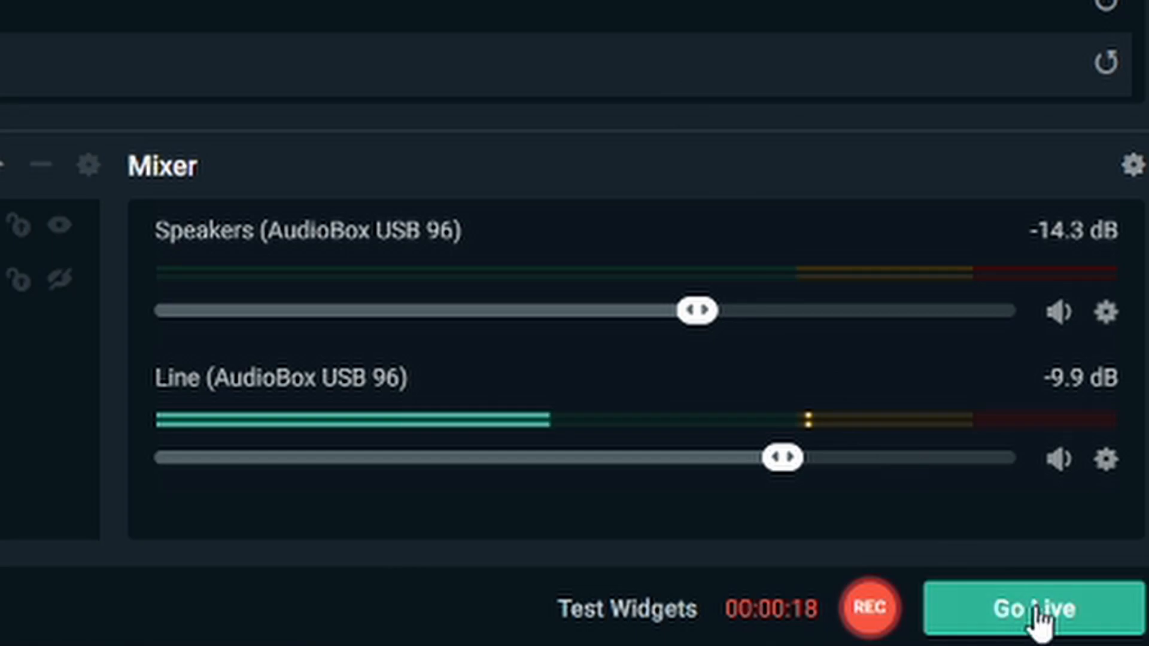
# - Open the Add Source catalogue of standard sources and widgets for the blank New Scene
pyautogui.click(1029, 608)
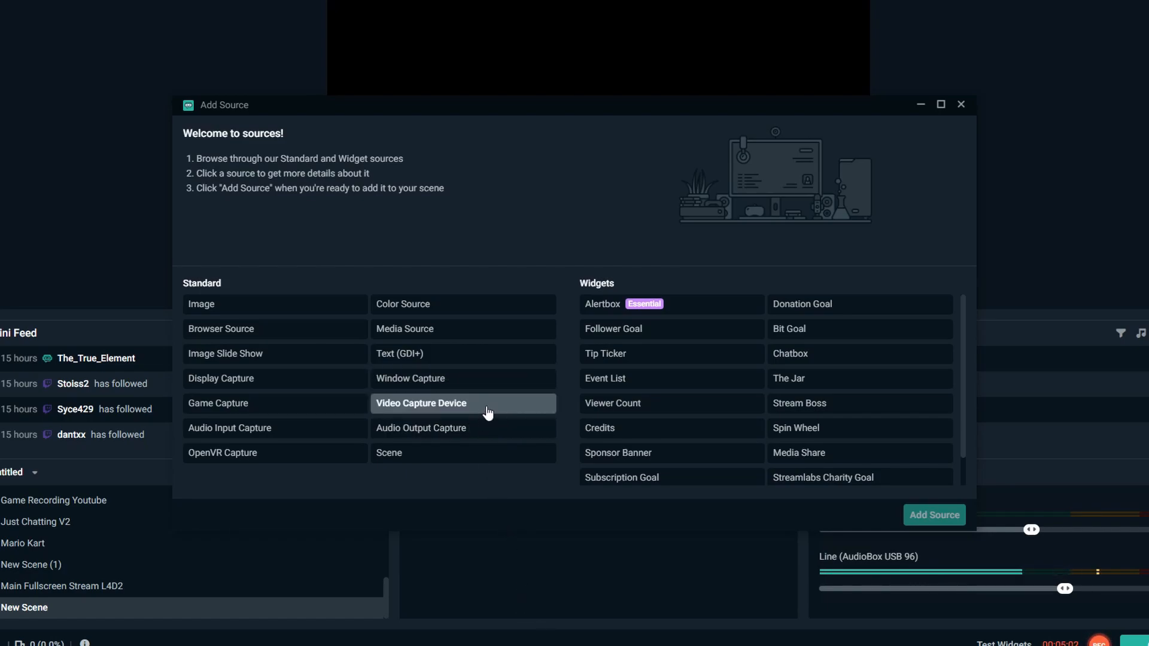
# - Create a new Video Capture Device source named Elgato instead of reusing c920
pyautogui.click(421, 403)
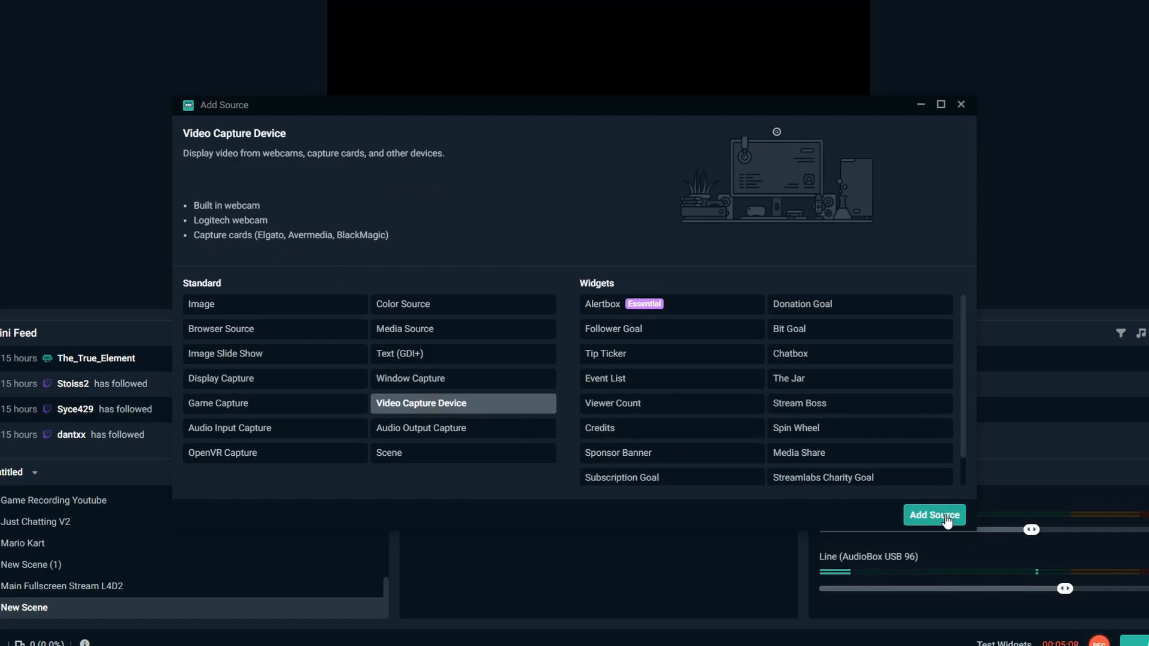
pyautogui.click(934, 515)
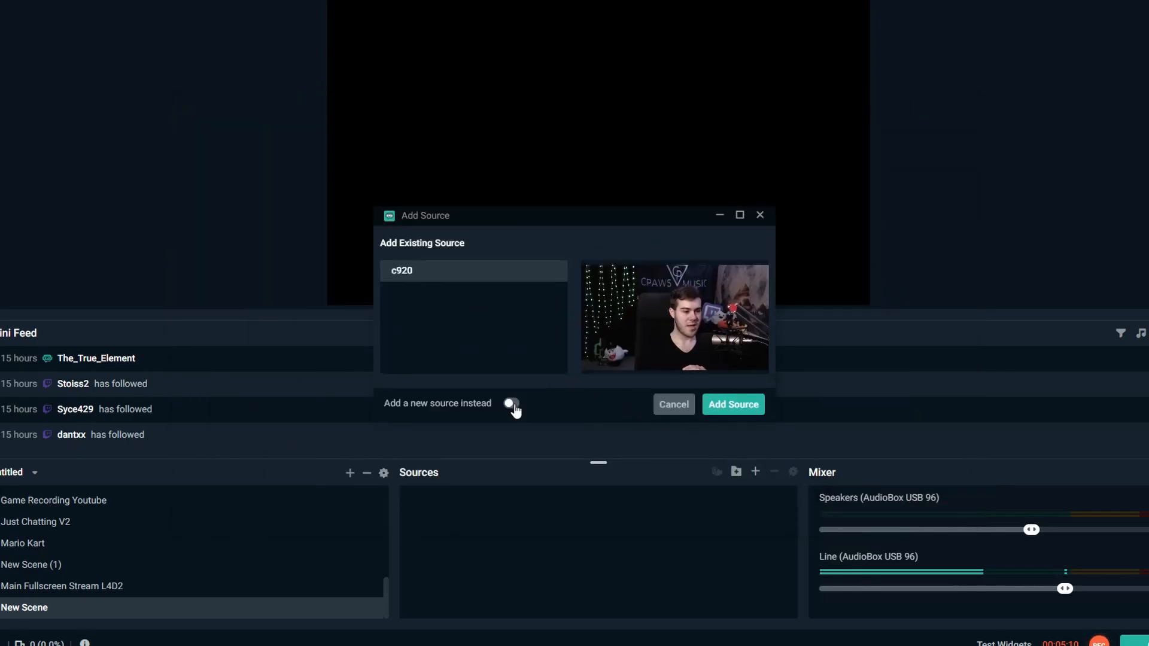
pyautogui.click(511, 403)
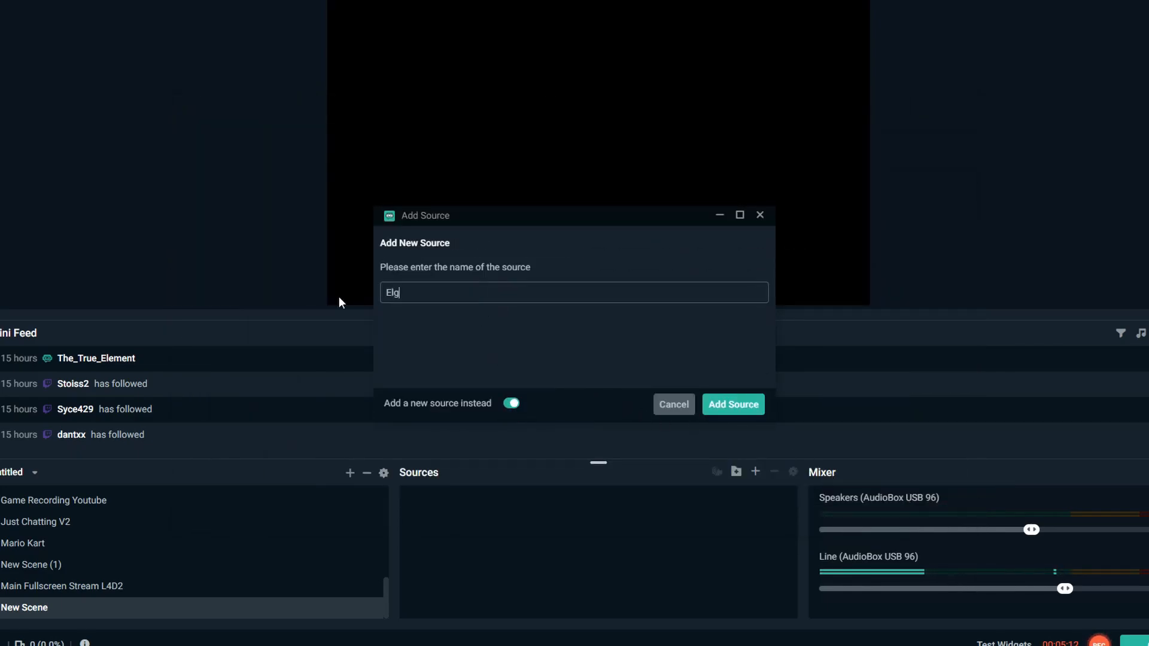
pyautogui.click(732, 404)
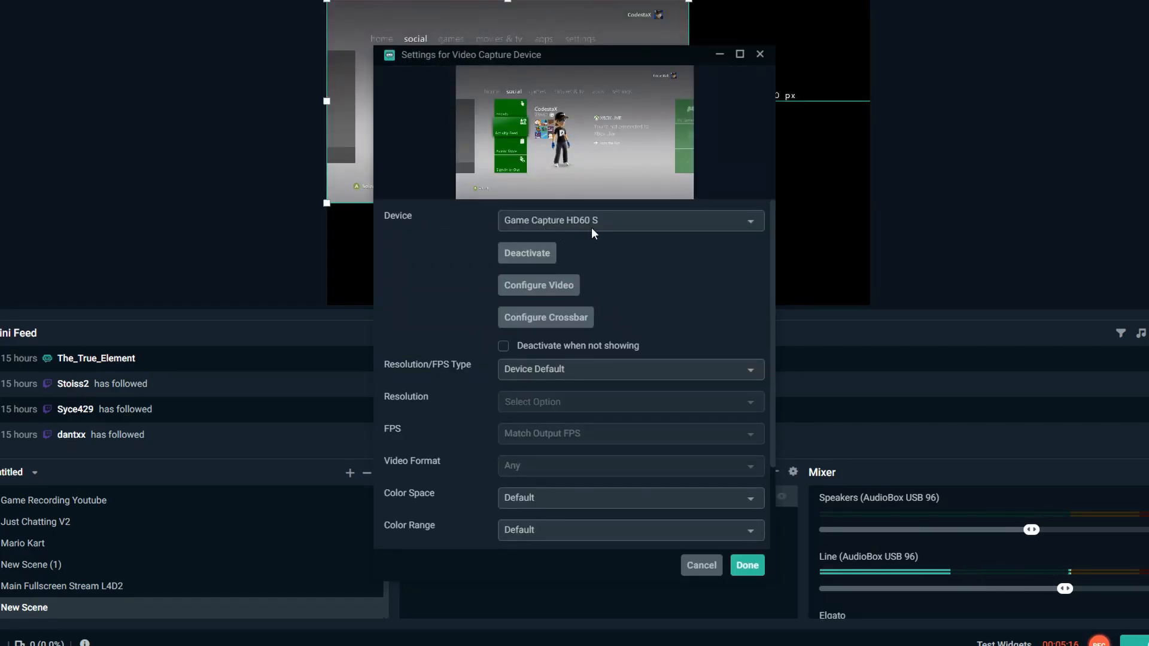
# - Switch the Elgato capture to a Custom 1920x1080 resolution and confirm
pyautogui.moveTo(471, 55); pyautogui.dragTo(639, 117)
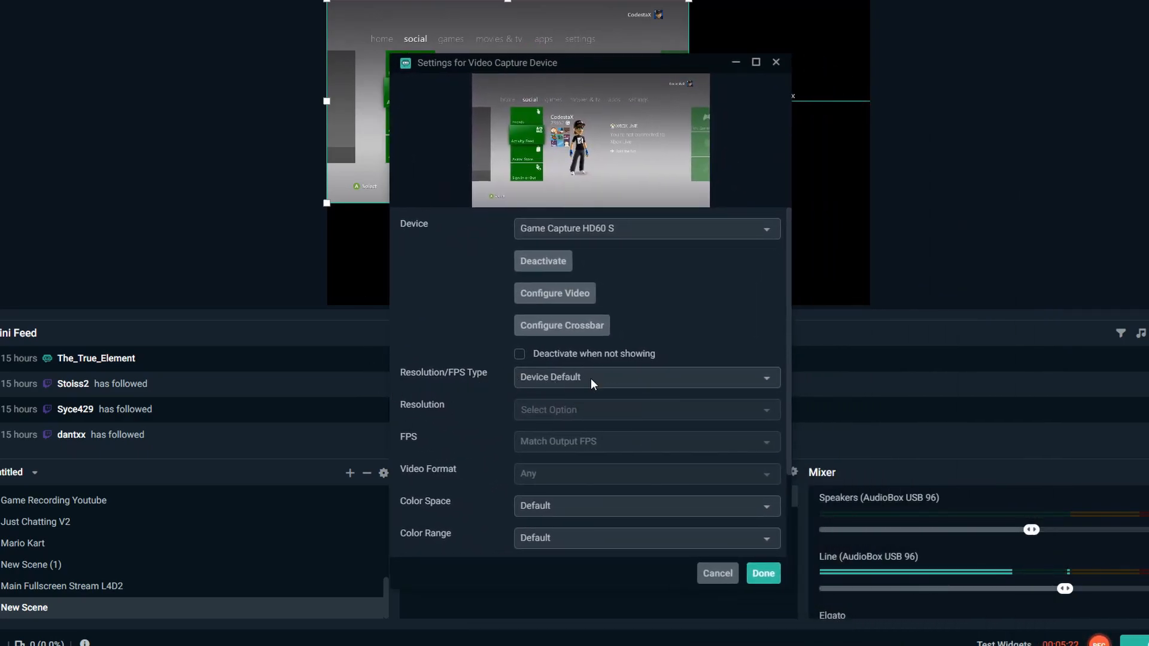
pyautogui.click(645, 376)
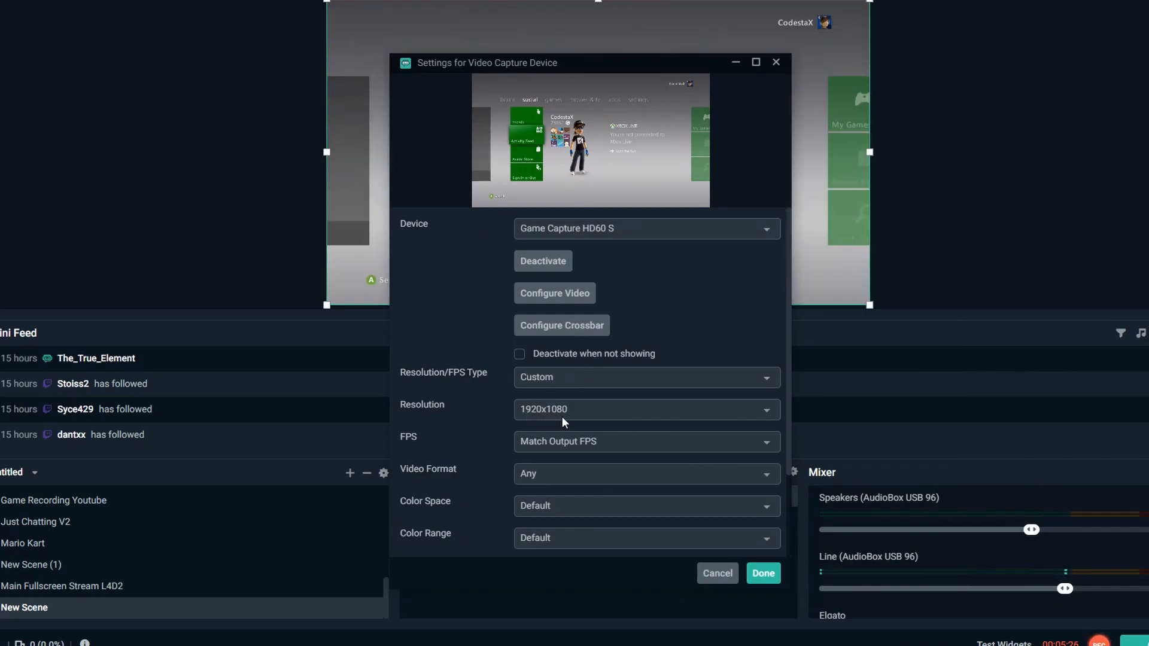
pyautogui.click(762, 574)
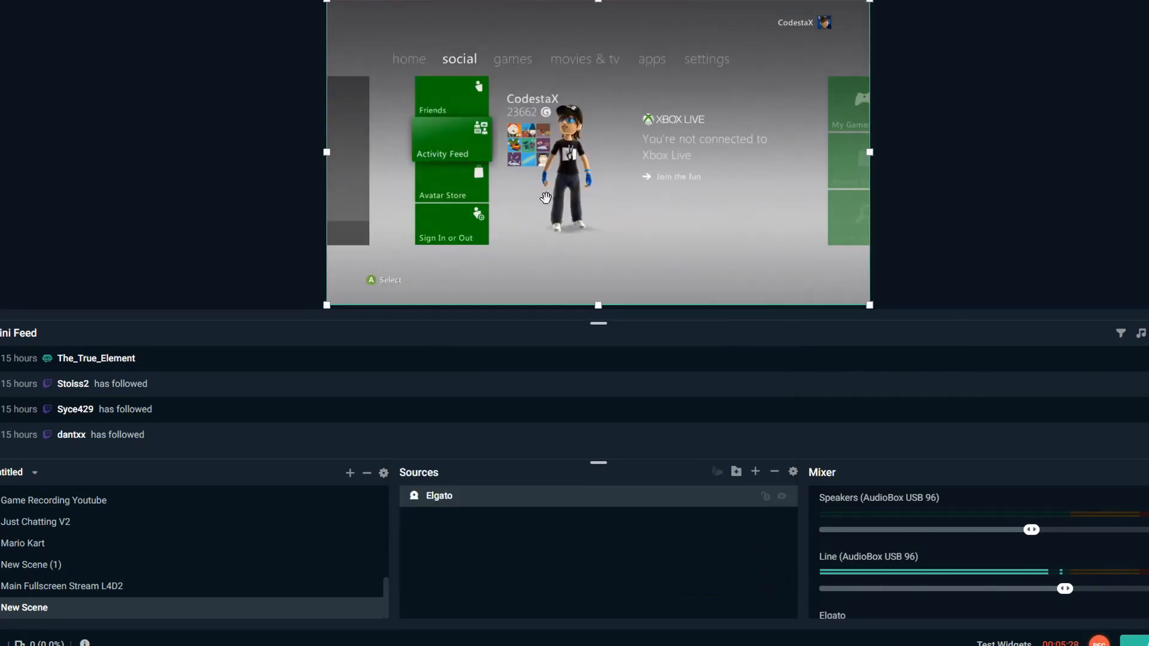
# - Add the existing c920 webcam source to the scene as an overlay on the console feed
pyautogui.click(755, 472)
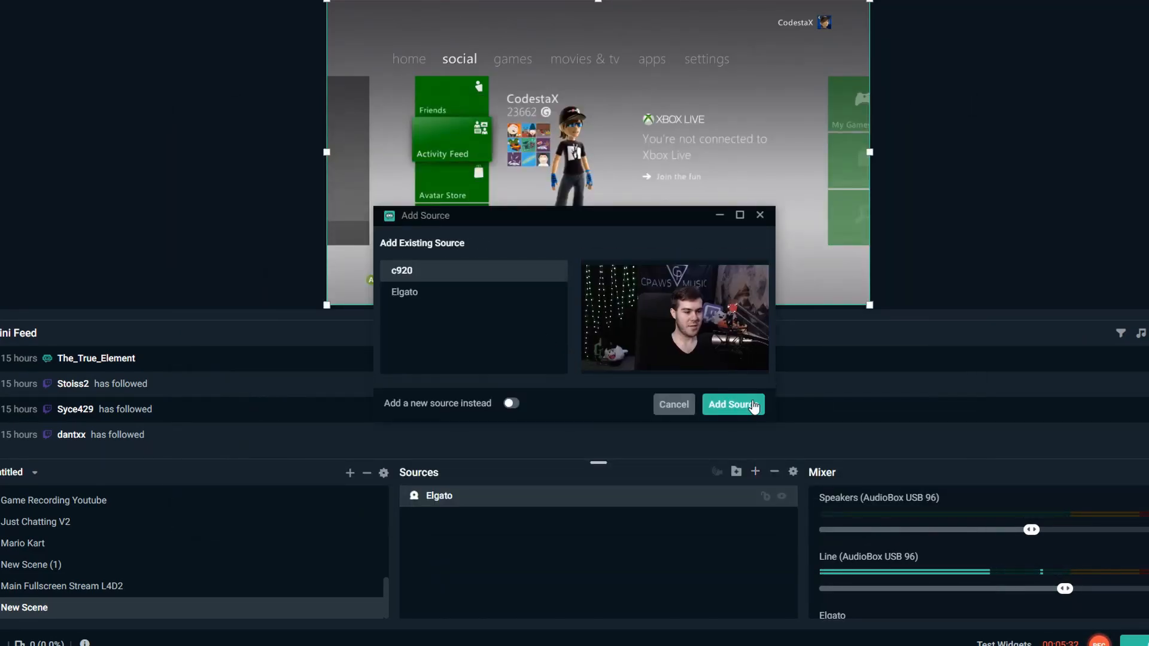
pyautogui.click(732, 404)
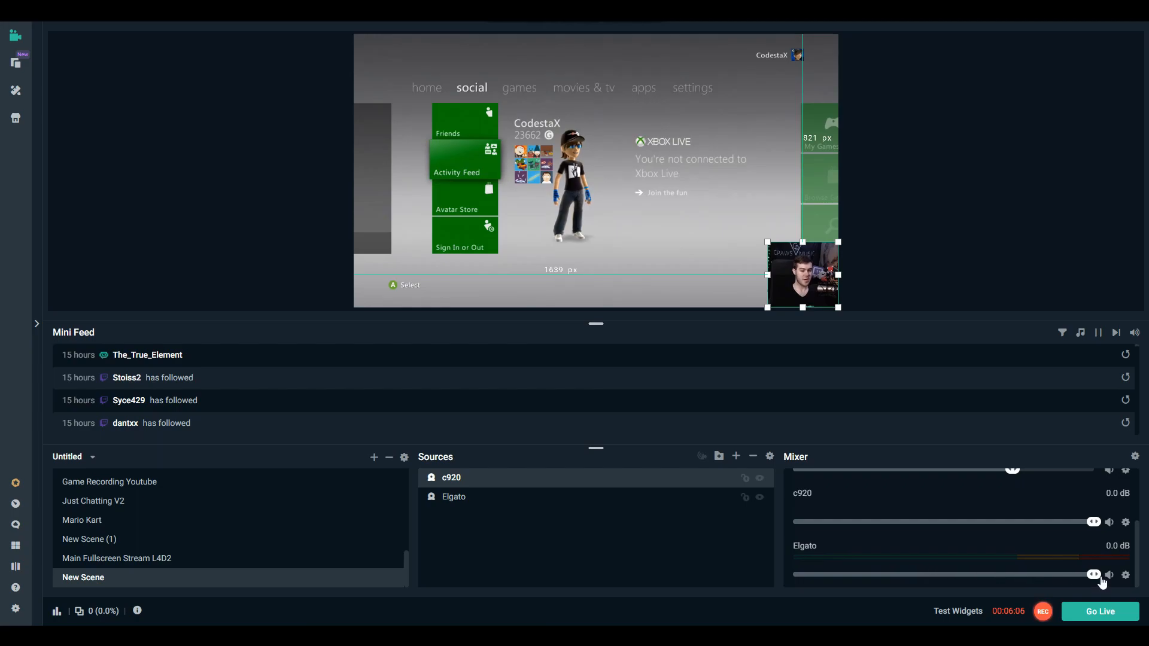
# - Set the Elgato mixer slider to -13.0 dB, then check and close the Go Live dialog
pyautogui.moveTo(1088, 575); pyautogui.dragTo(997, 575)
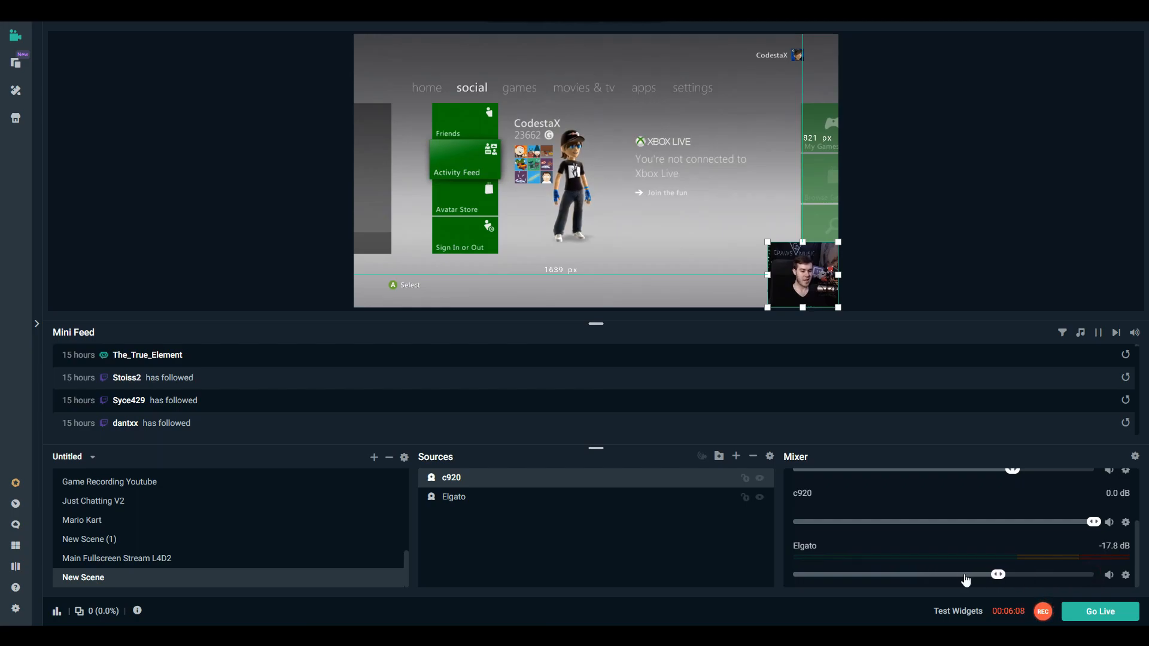
pyautogui.moveTo(997, 574); pyautogui.dragTo(1006, 575)
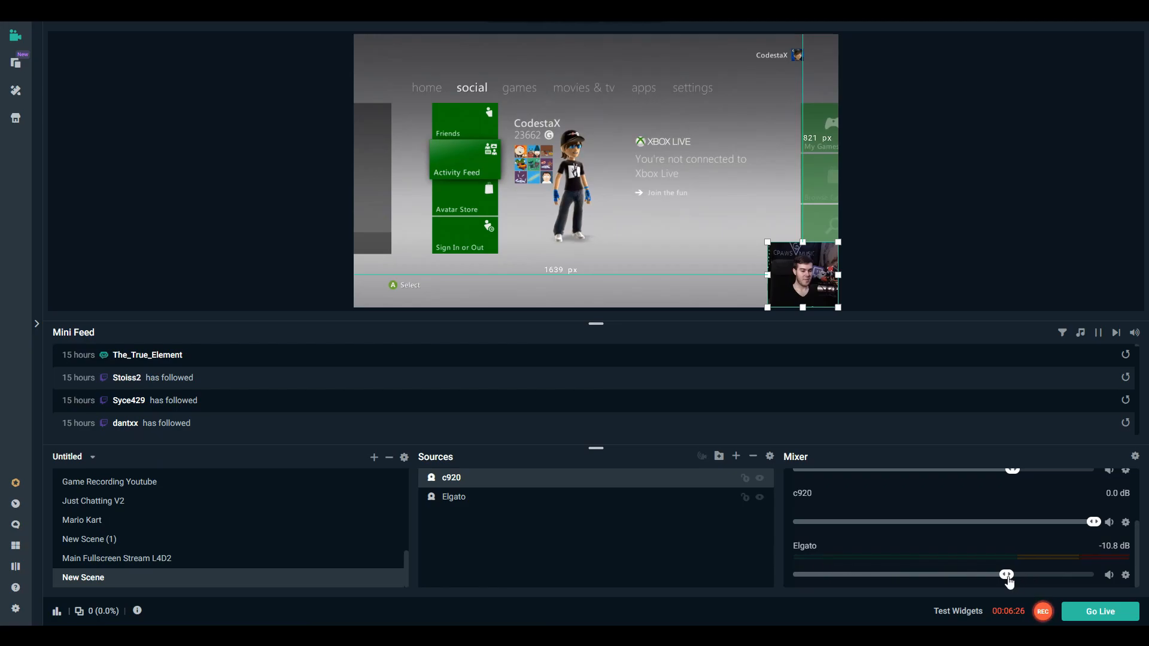
pyautogui.moveTo(1006, 575); pyautogui.dragTo(992, 575)
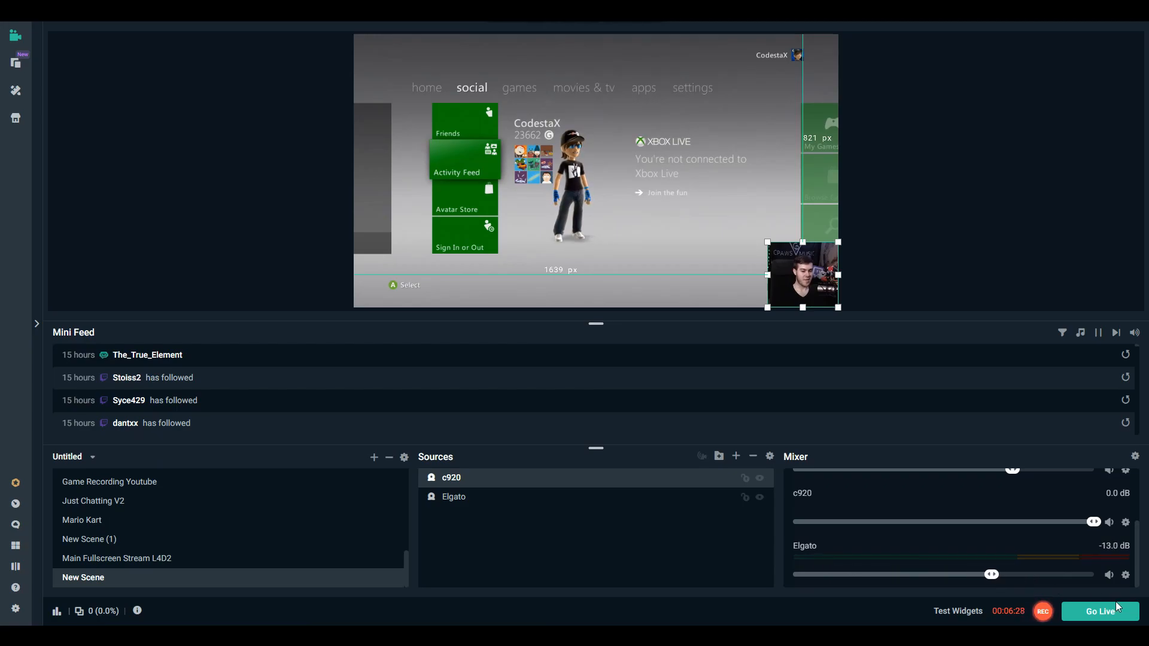
pyautogui.click(1099, 611)
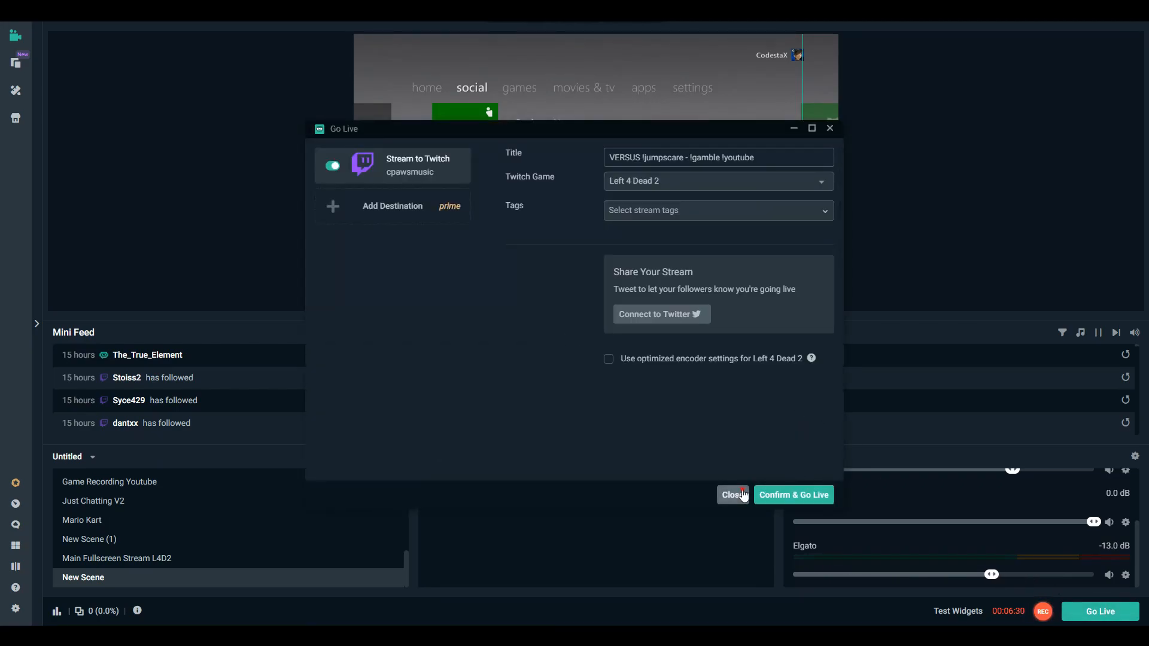
pyautogui.click(732, 495)
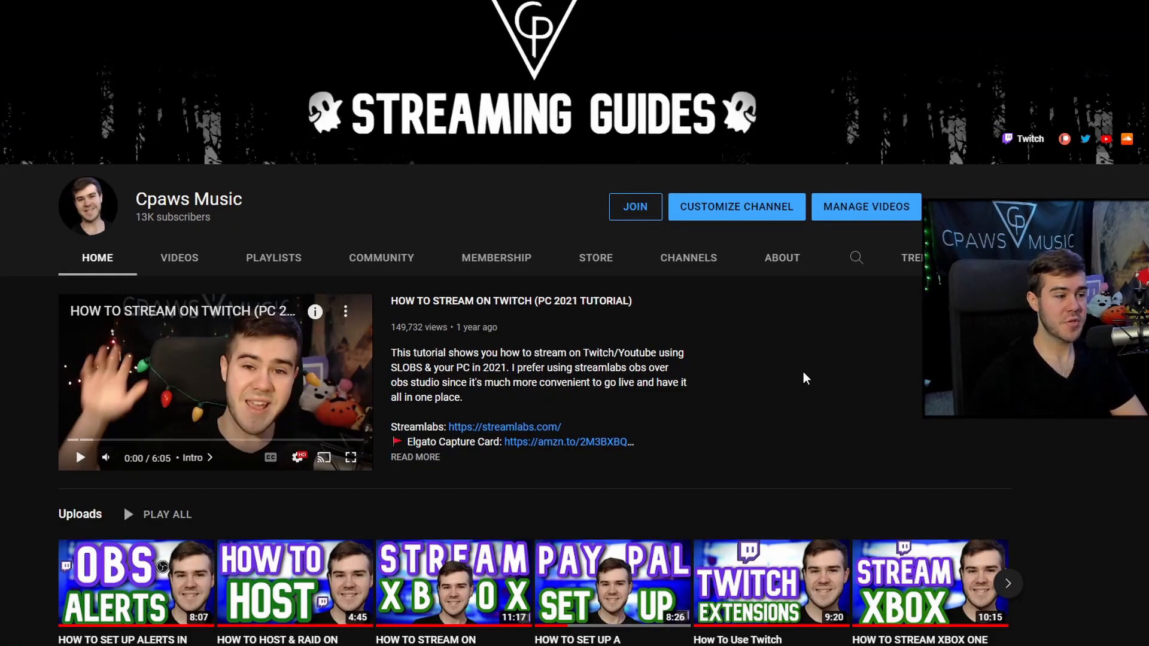
pyautogui.scroll(-3)
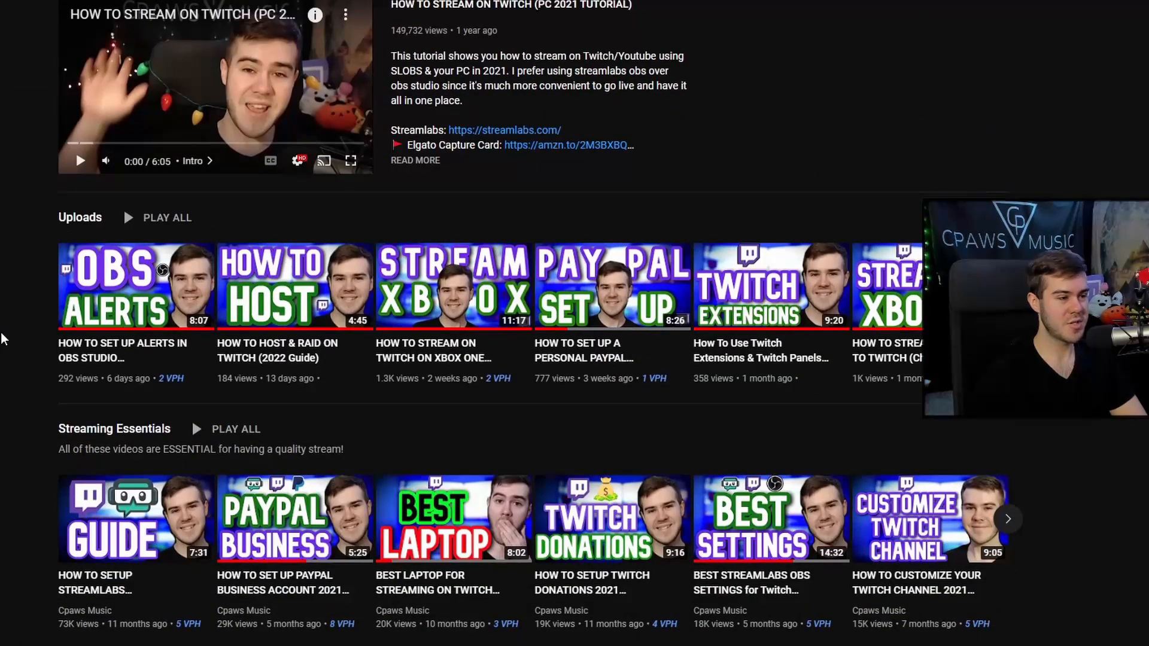
pyautogui.scroll(-3)
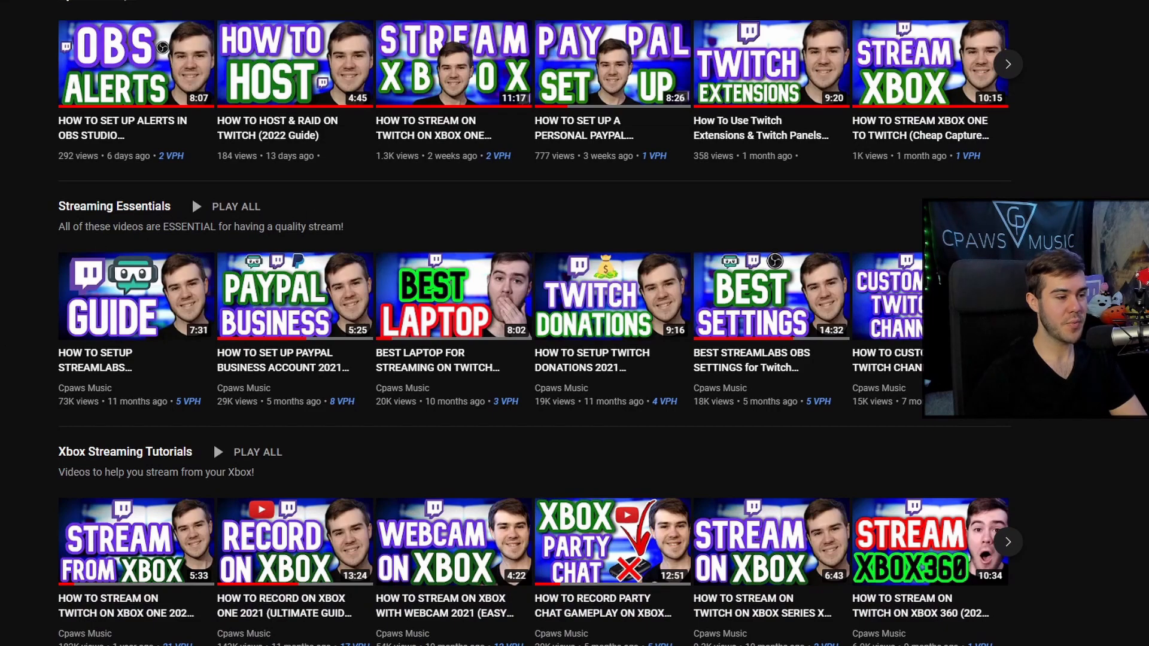
pyautogui.scroll(-3)
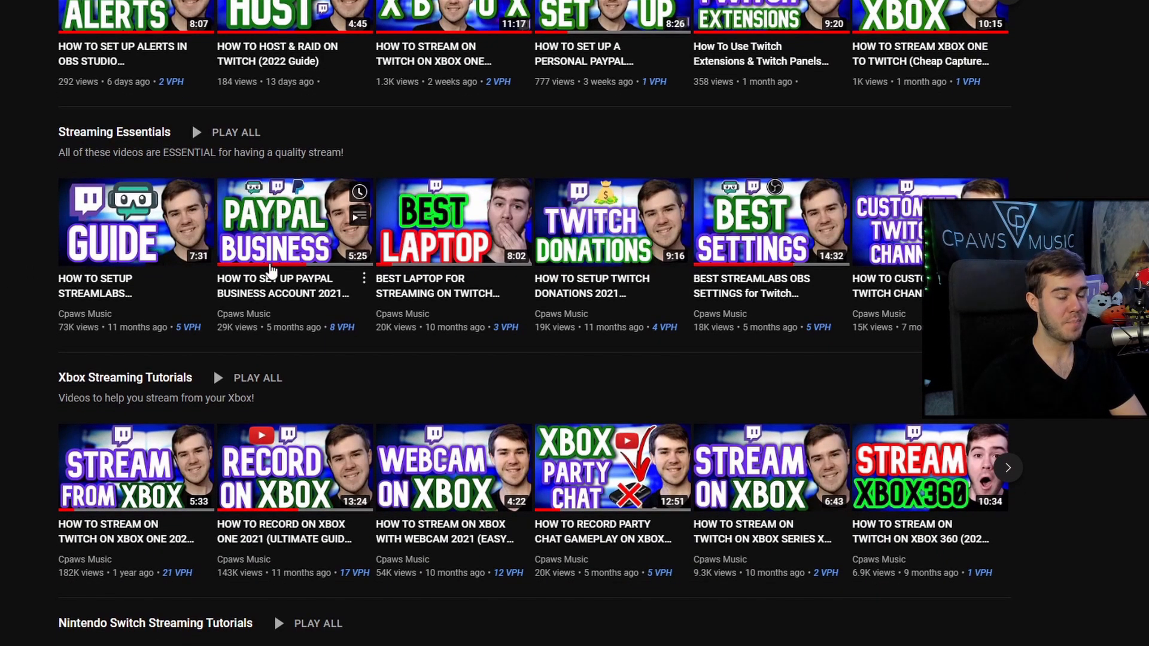
pyautogui.moveTo(455, 235)
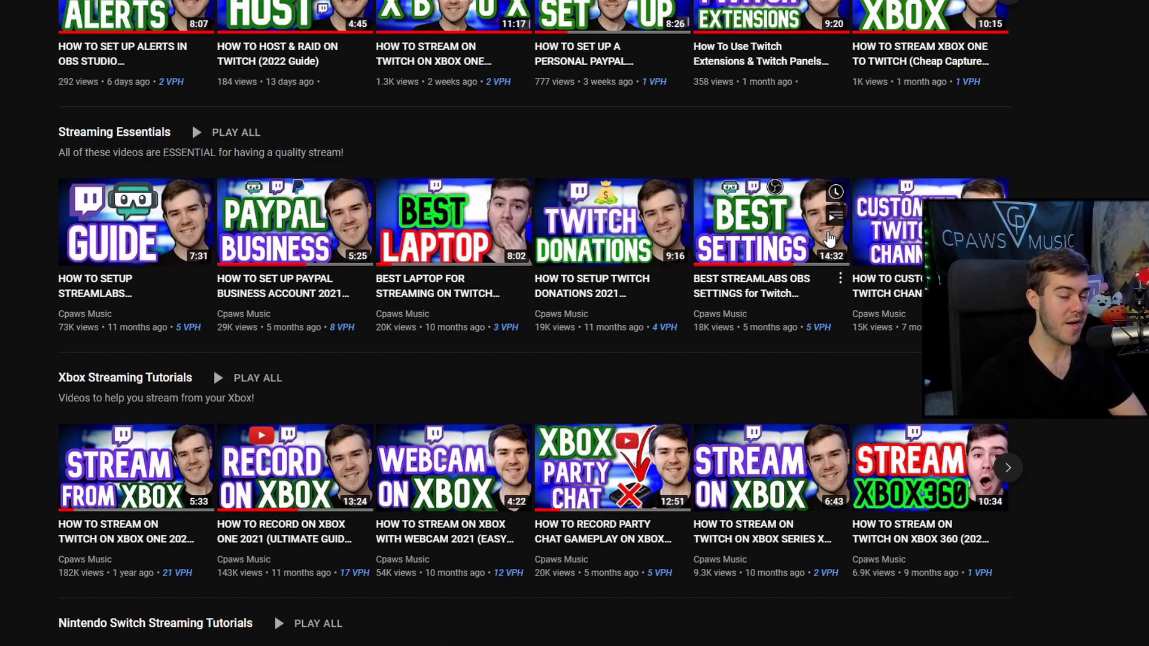
pyautogui.scroll(-3)
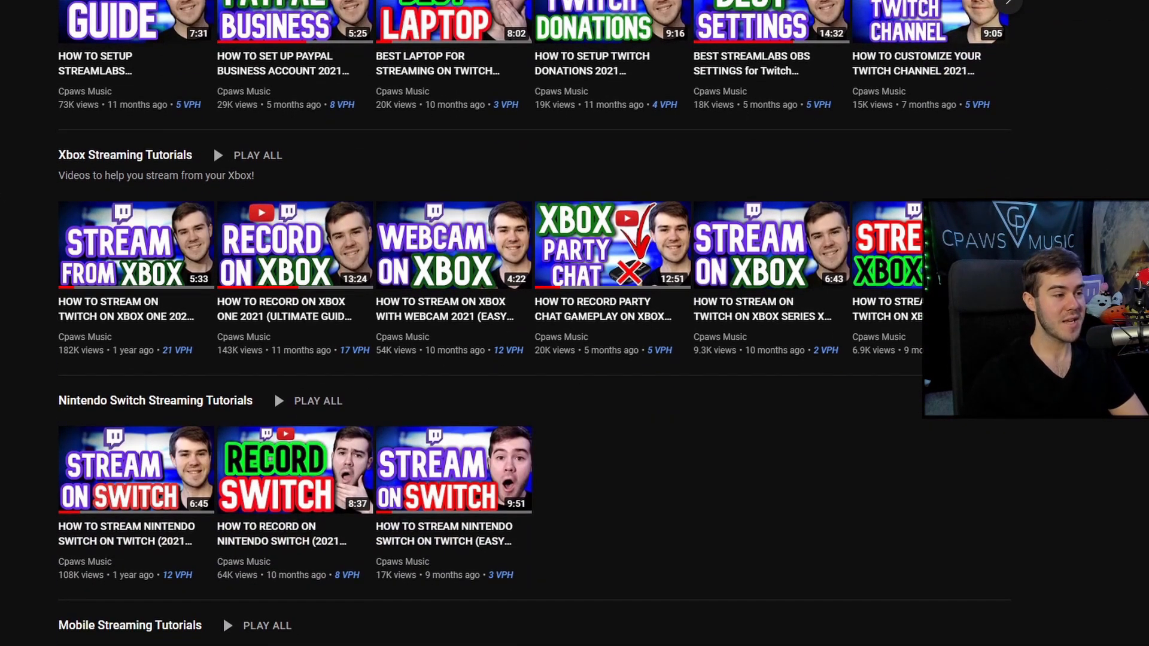
pyautogui.scroll(-3)
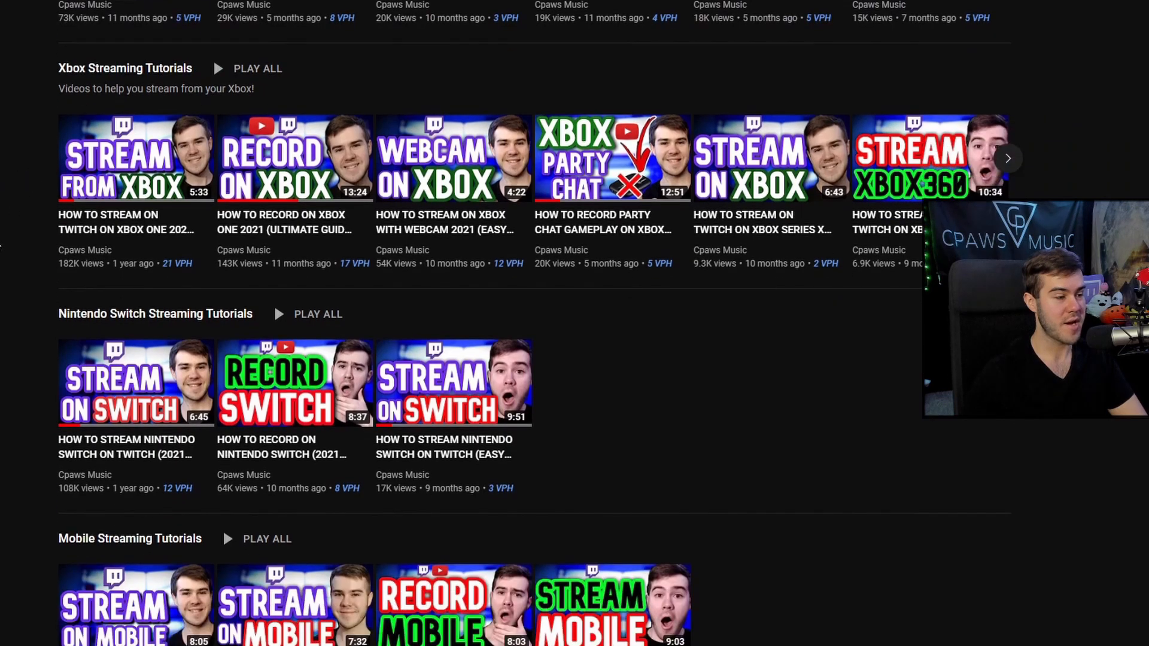
pyautogui.scroll(-3)
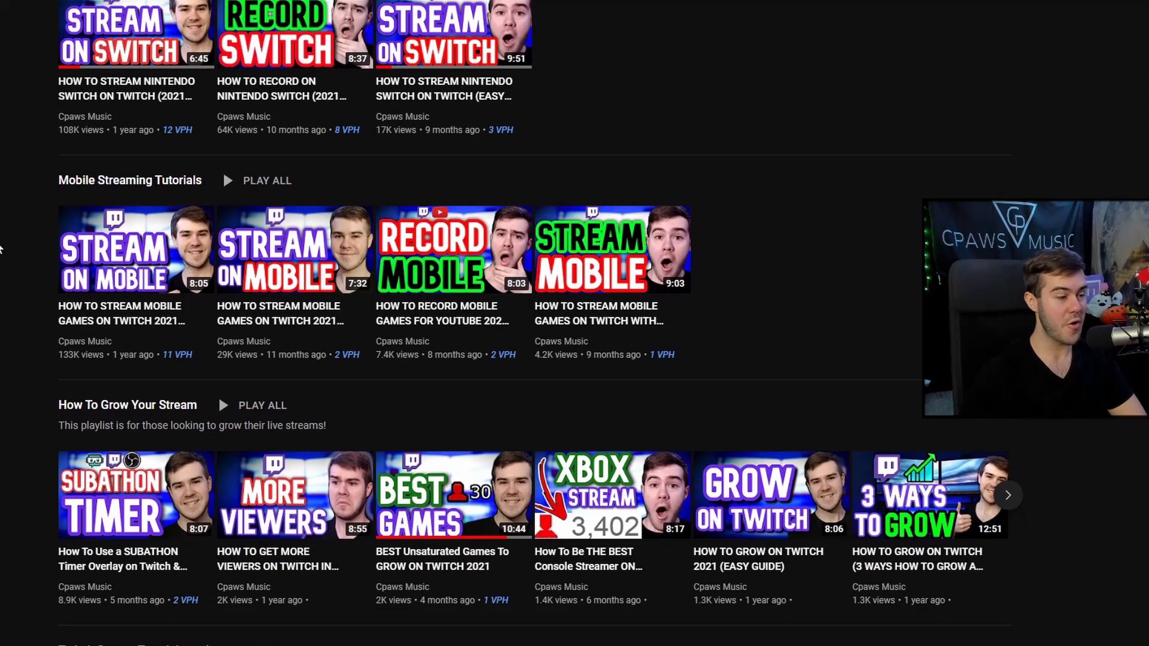
pyautogui.scroll(-3)
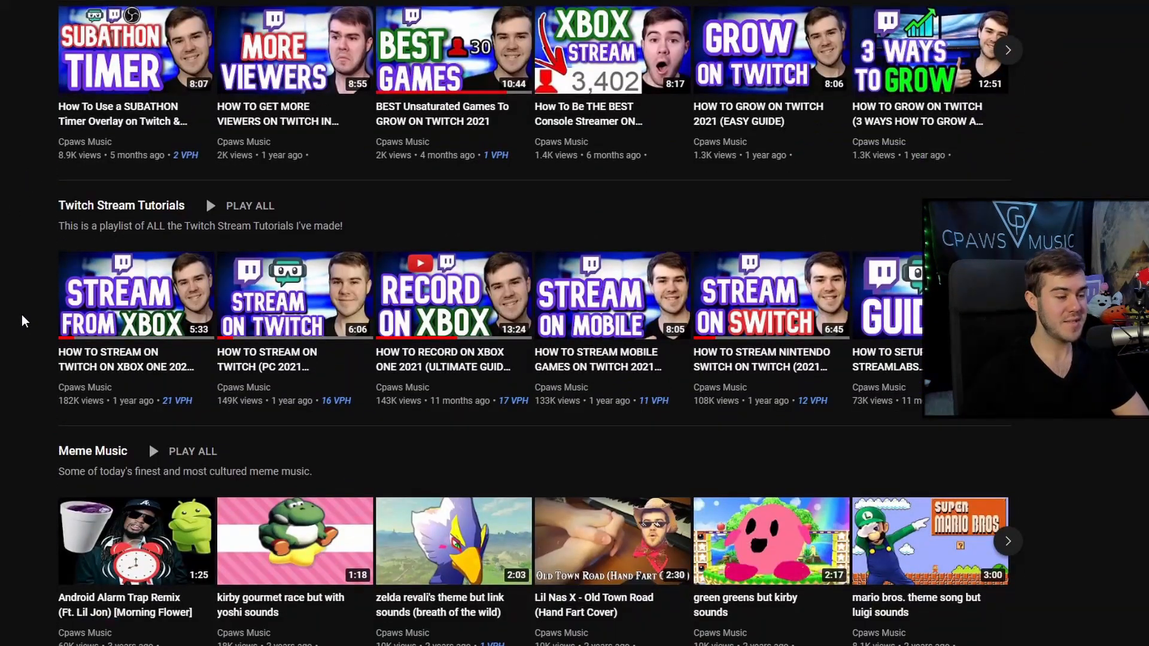
pyautogui.scroll(-3)
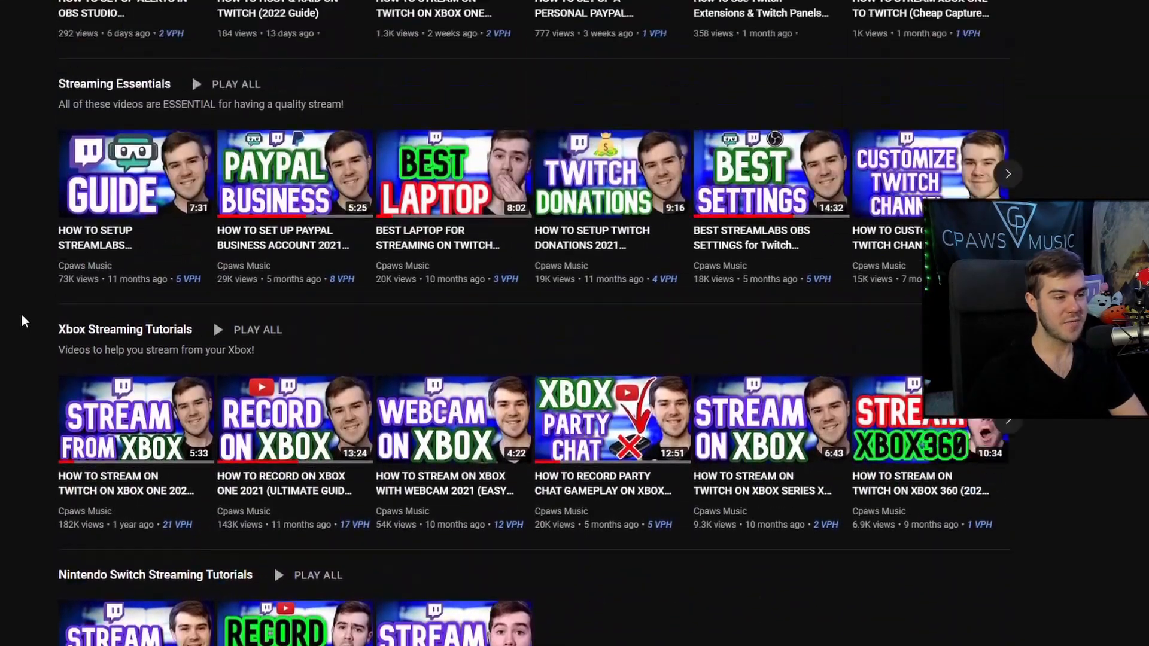